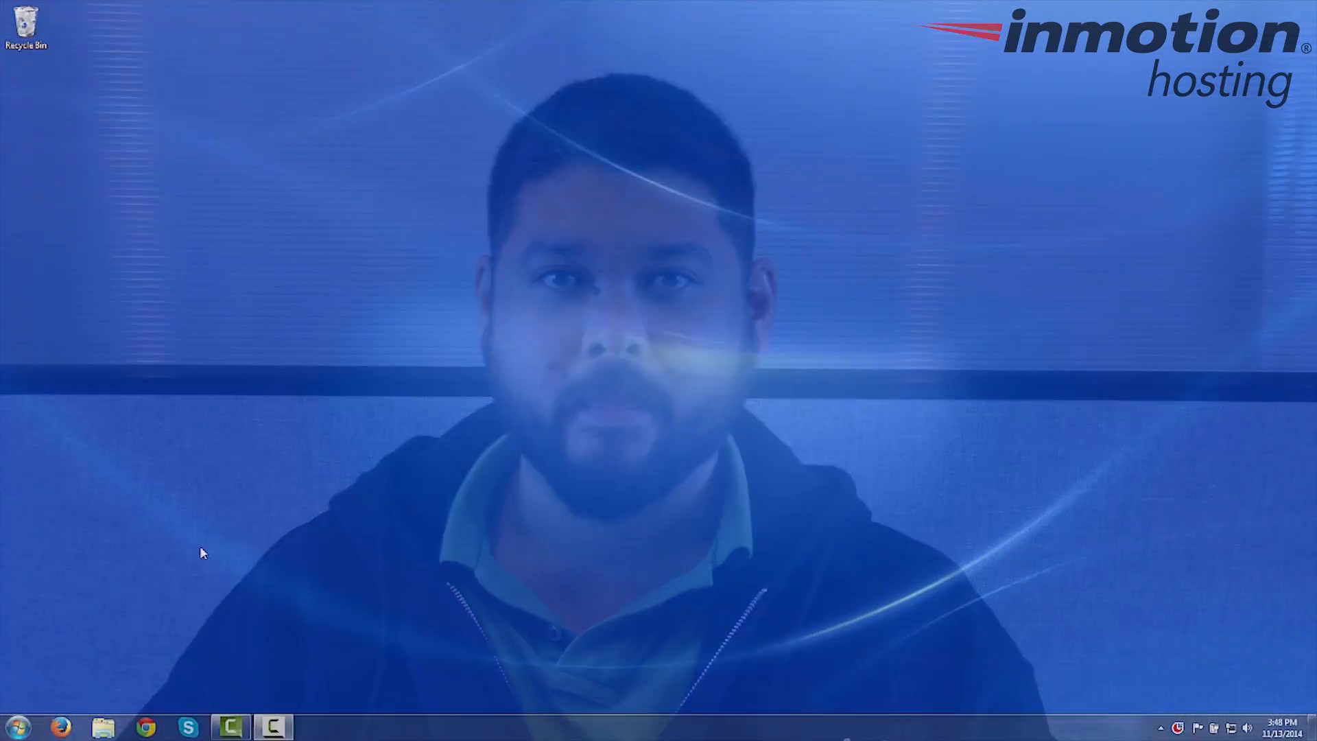
- Search the Start Menu for notepad and view the Notepad result's context options
left_click(14, 725)
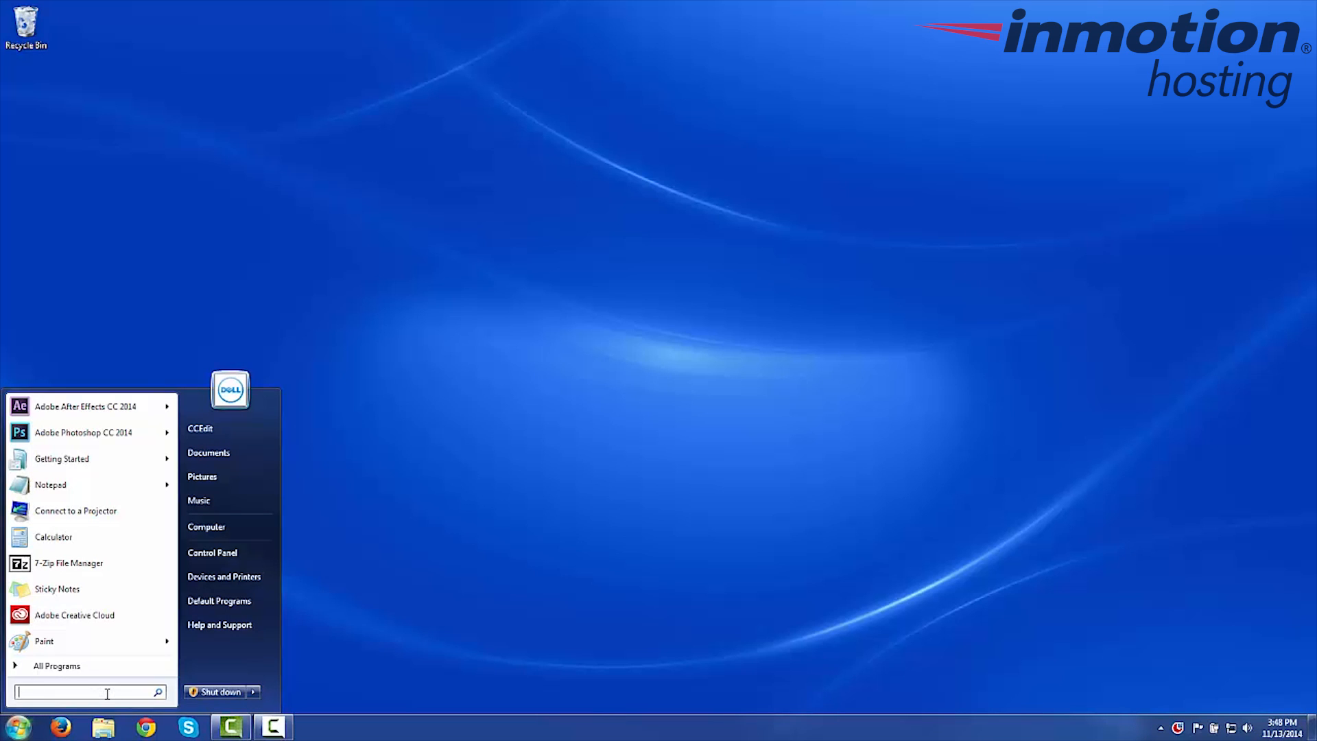
type("notpead")
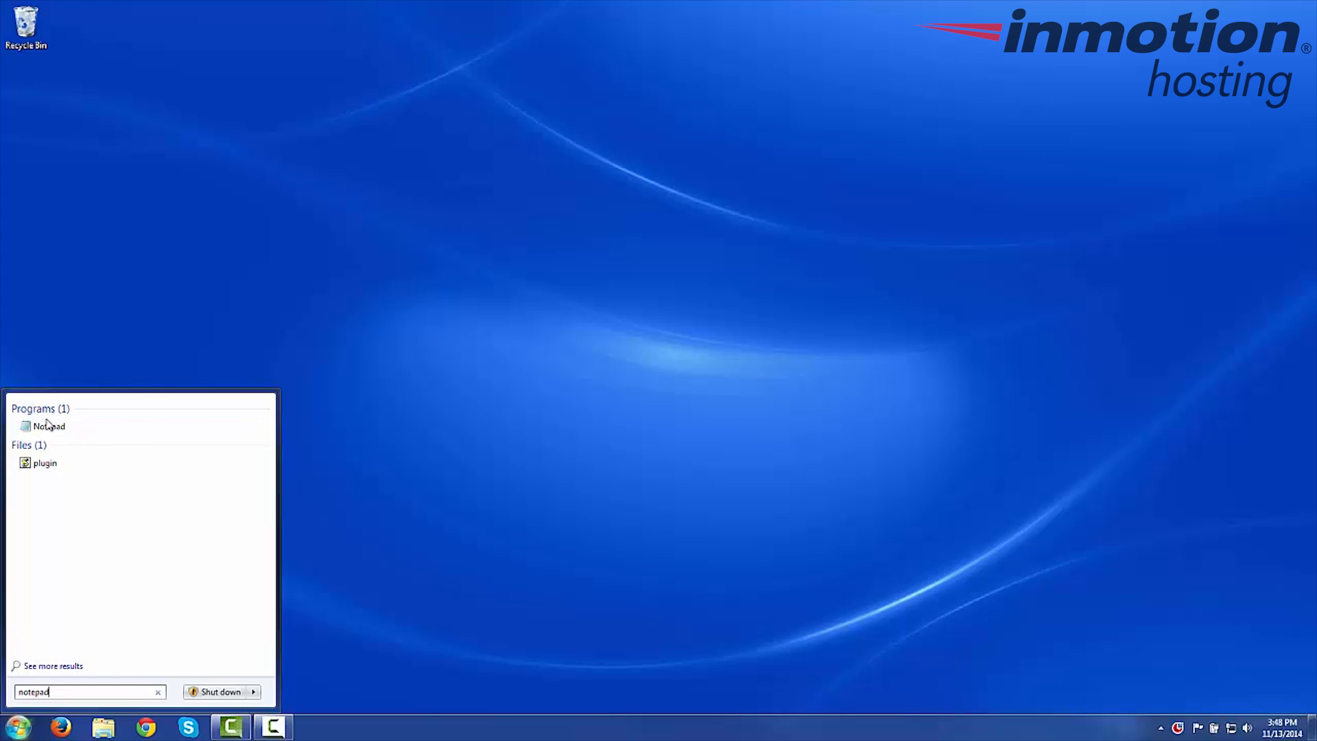
mouse_move(52, 431)
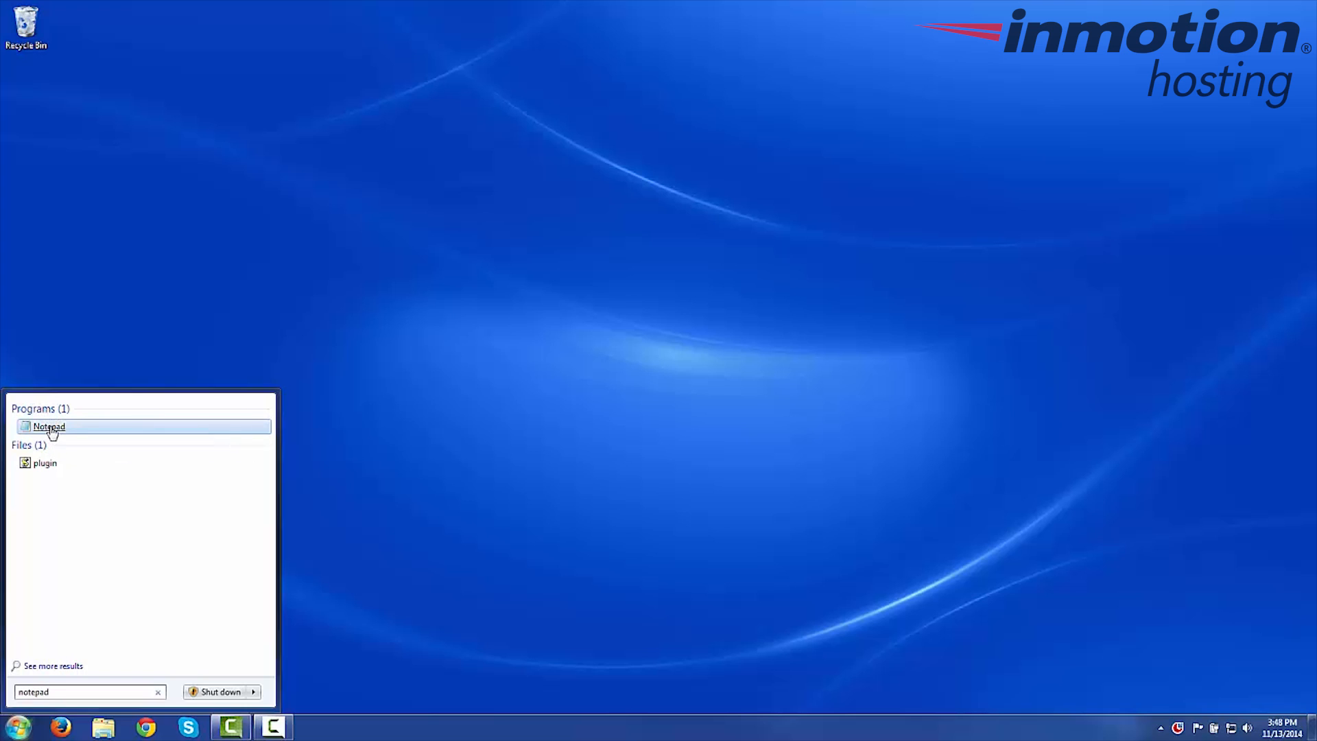
right_click(48, 427)
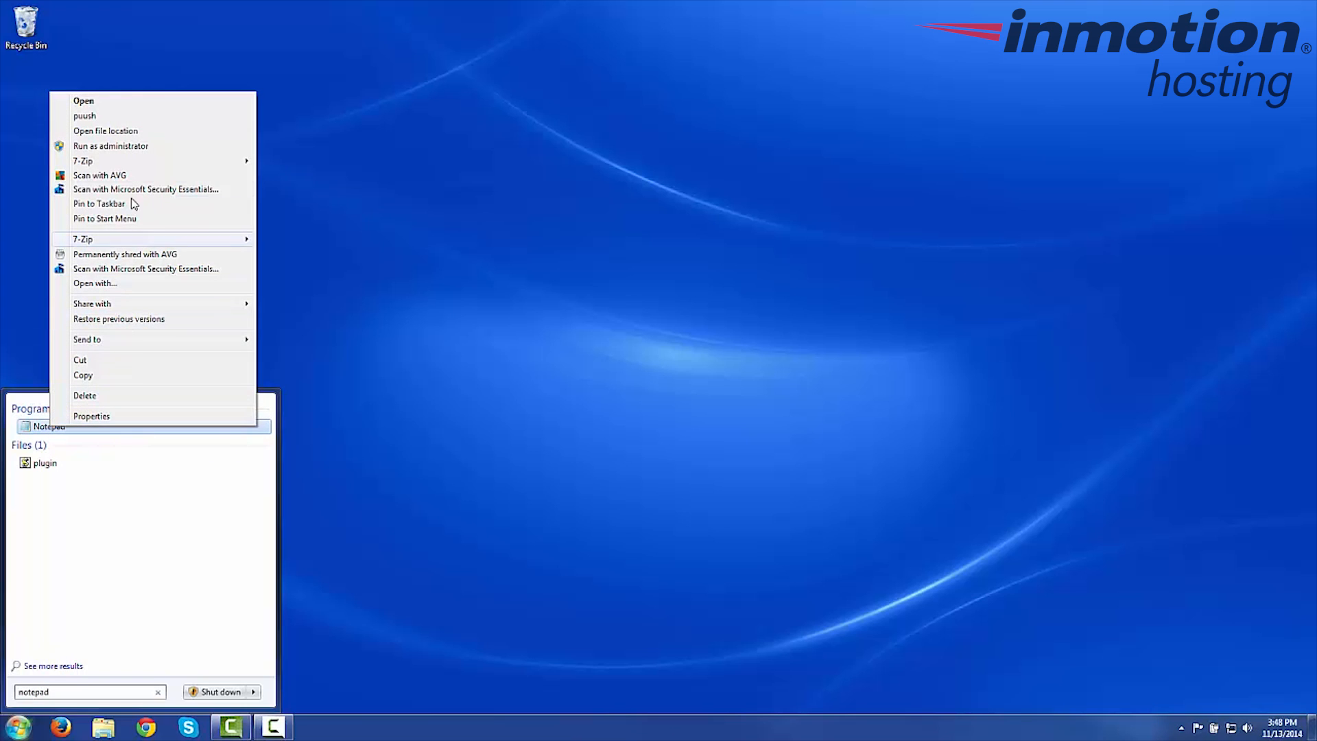
mouse_move(165, 153)
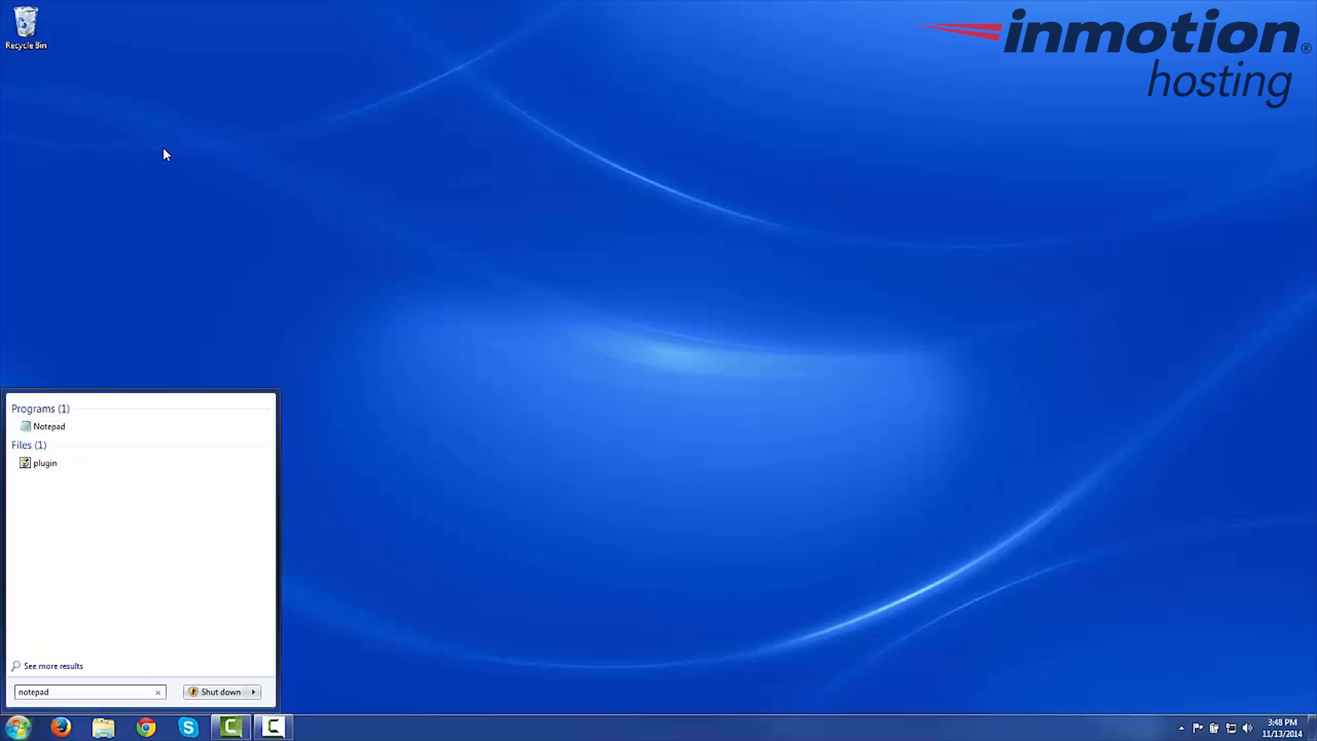
- Launch Notepad with a blank document and bring up its Open dialog
left_click(50, 426)
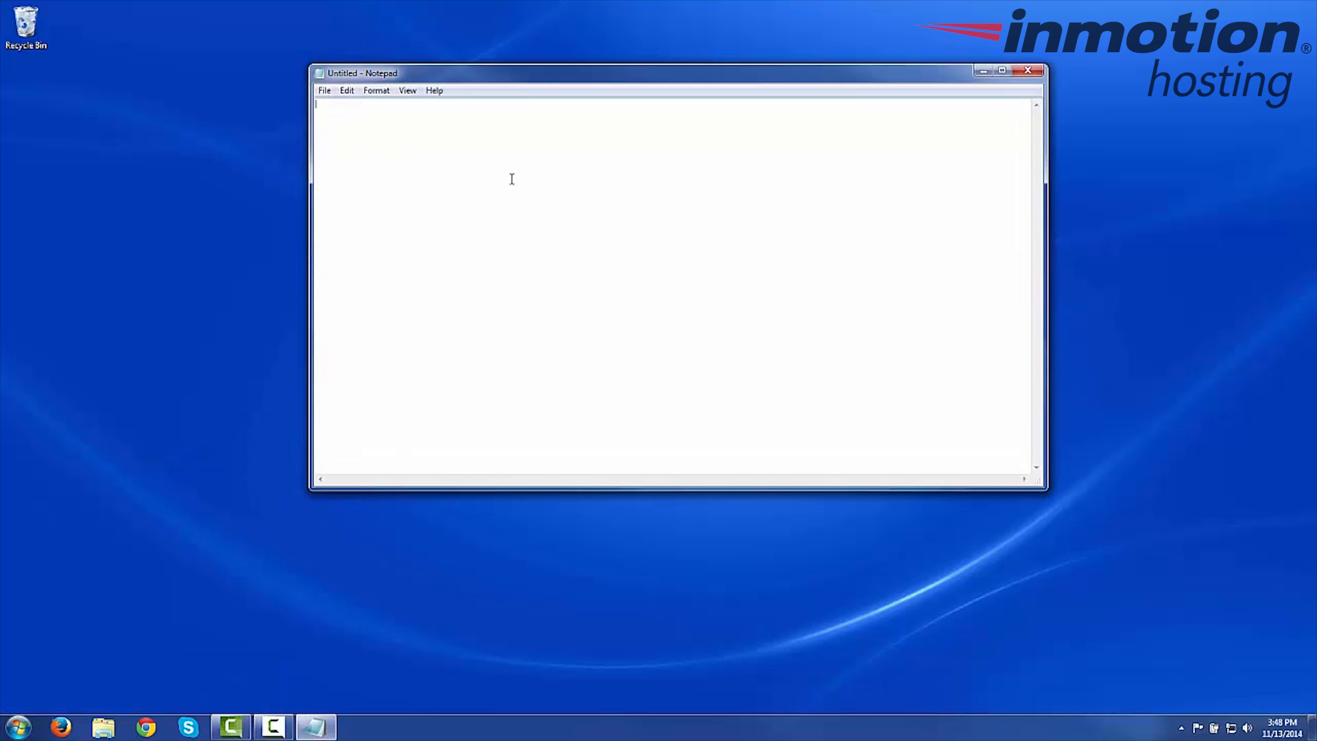
mouse_move(351, 117)
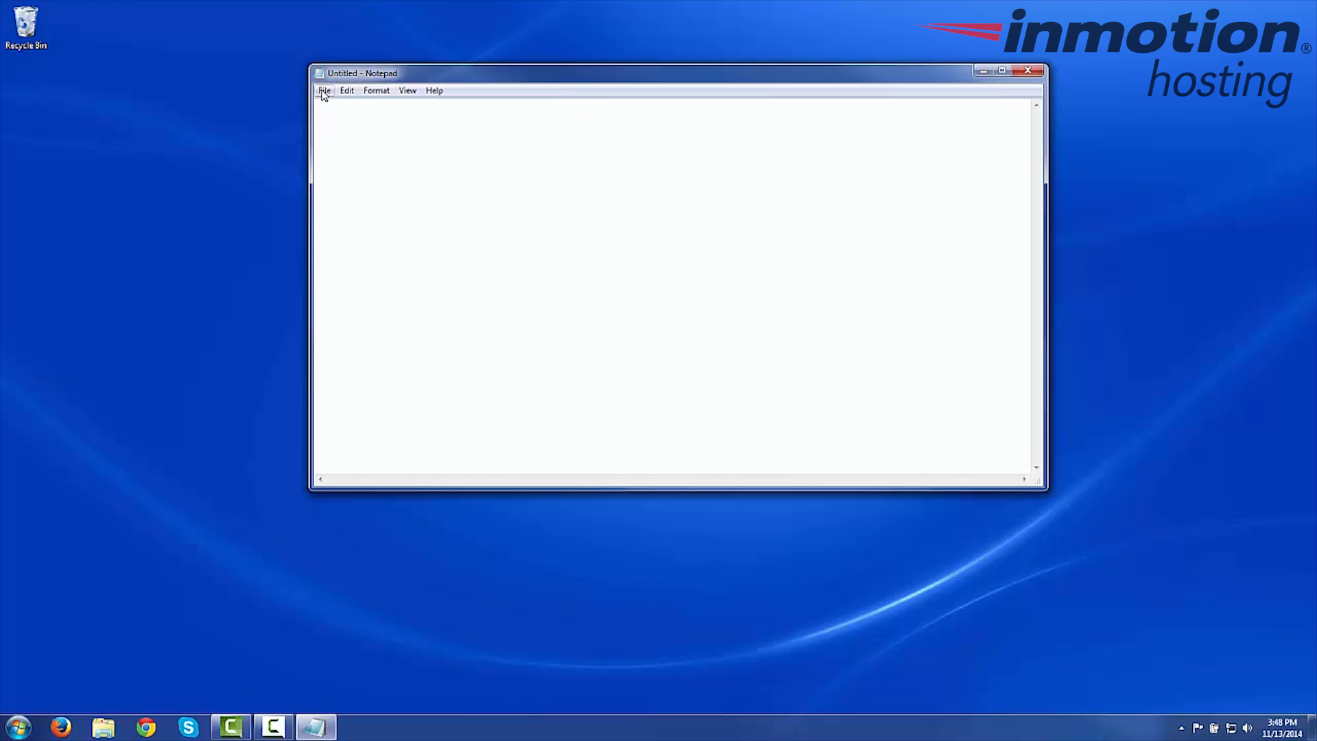
left_click(324, 90)
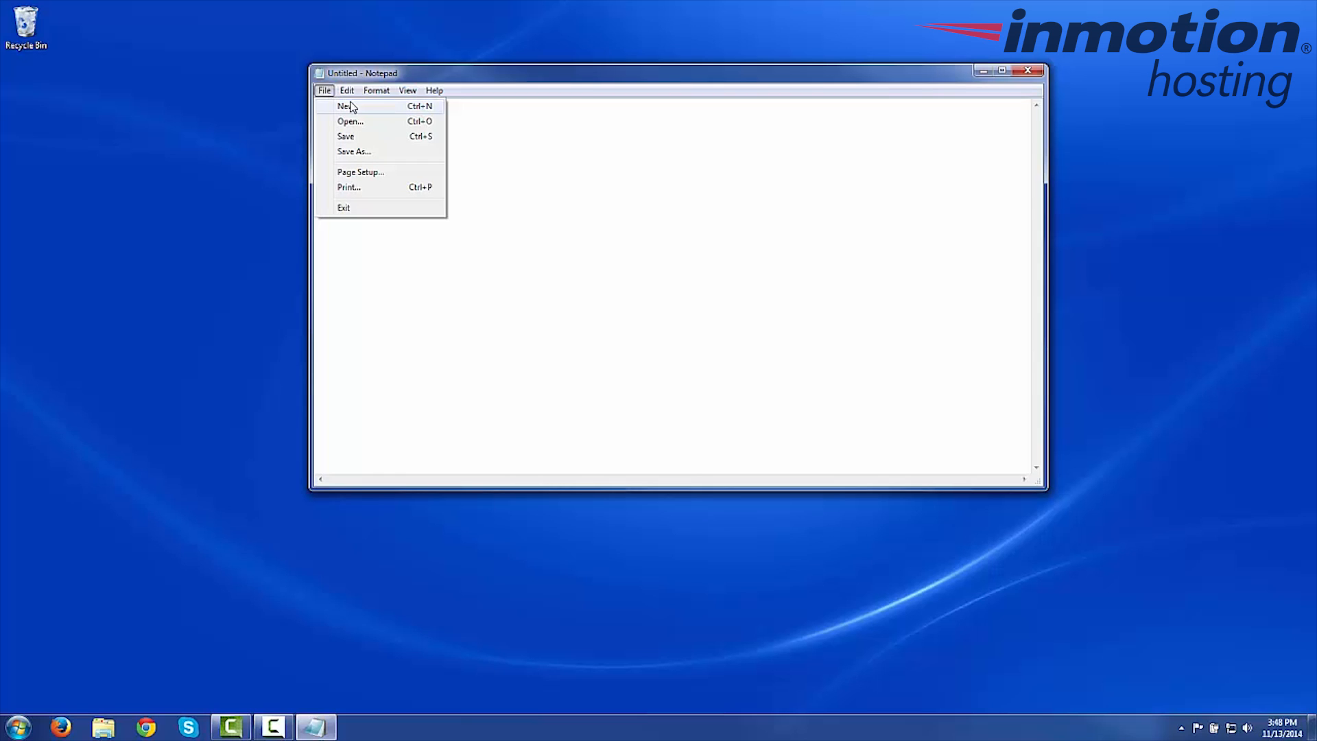
mouse_move(384, 127)
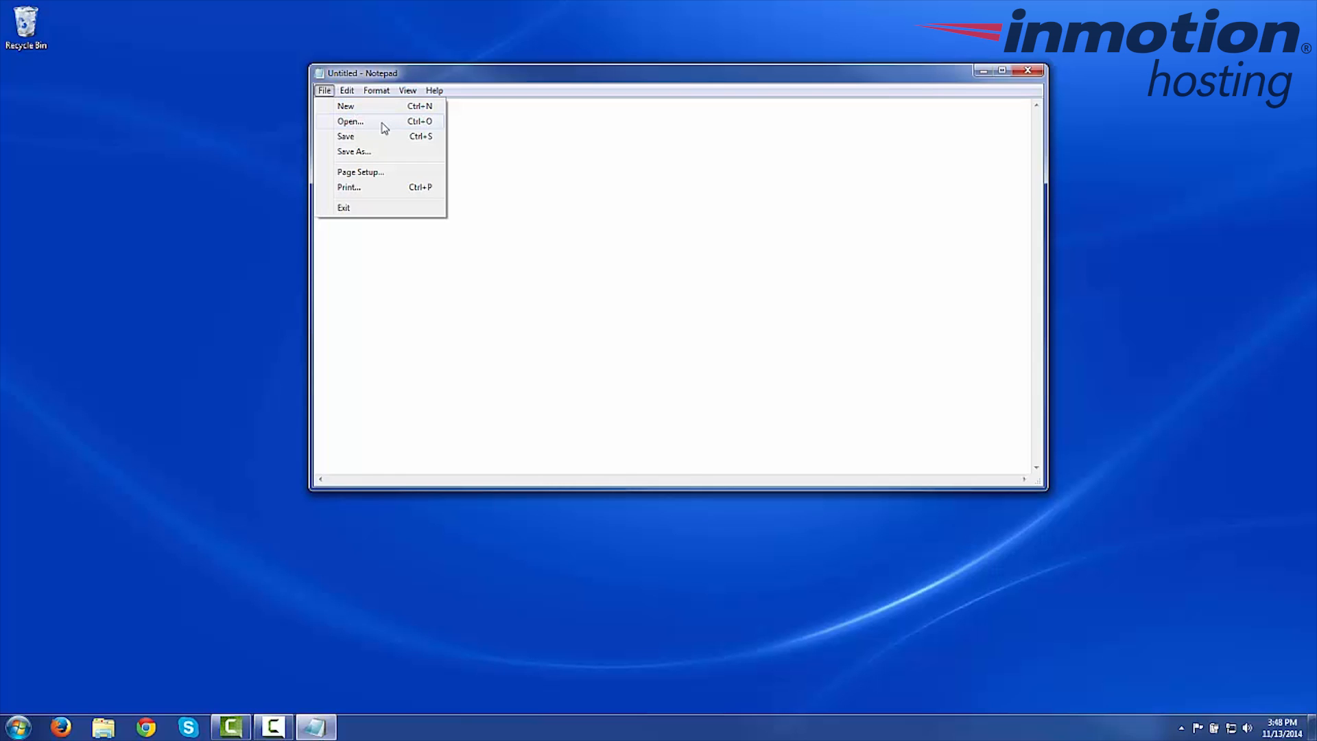
left_click(350, 121)
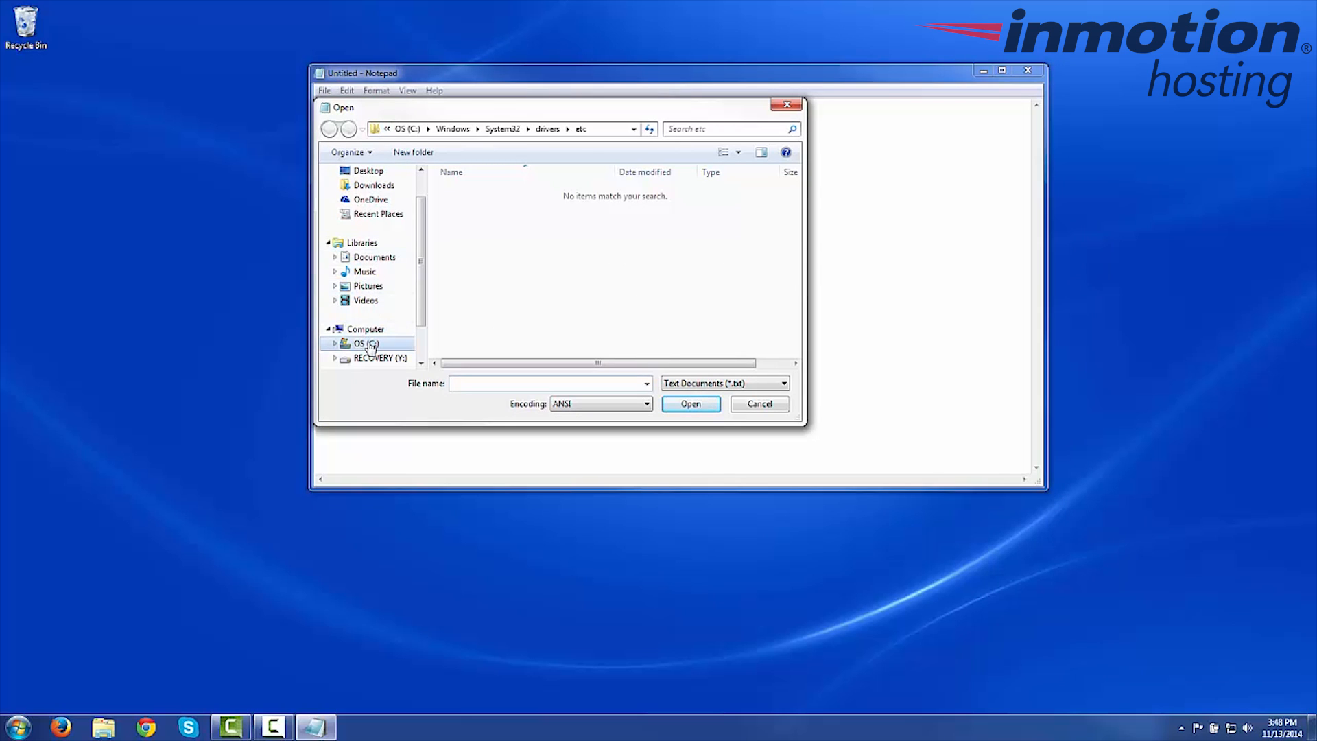
mouse_move(378, 346)
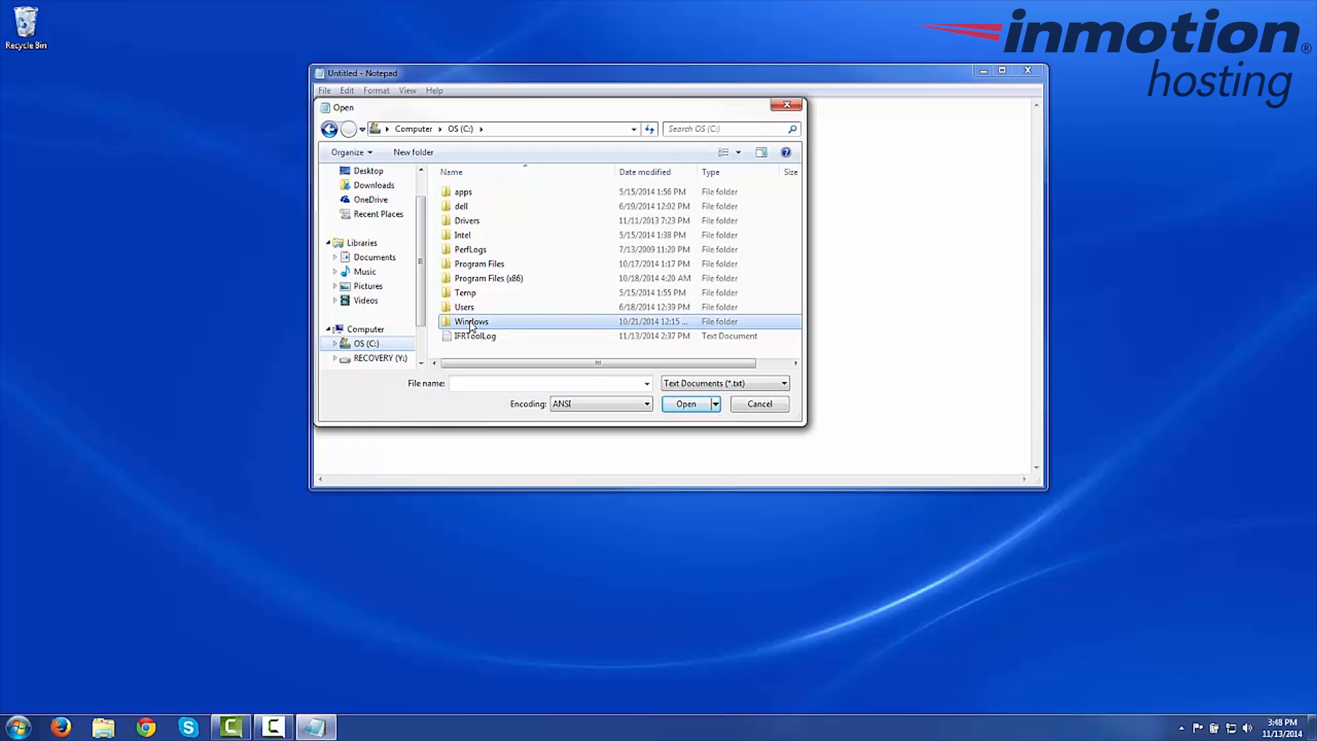
- Browse into C:\Windows\System32\drivers\etc, which lists no text documents
double_click(470, 321)
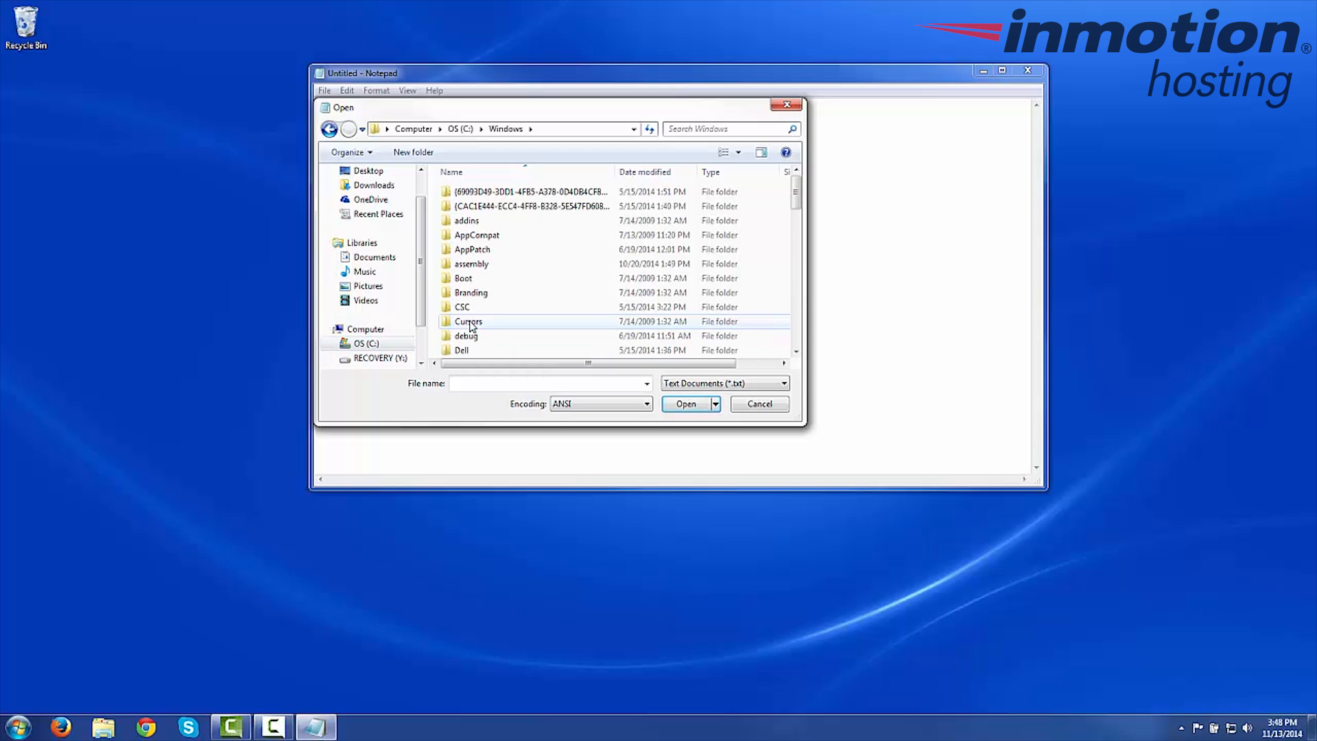
scroll("down", 3)
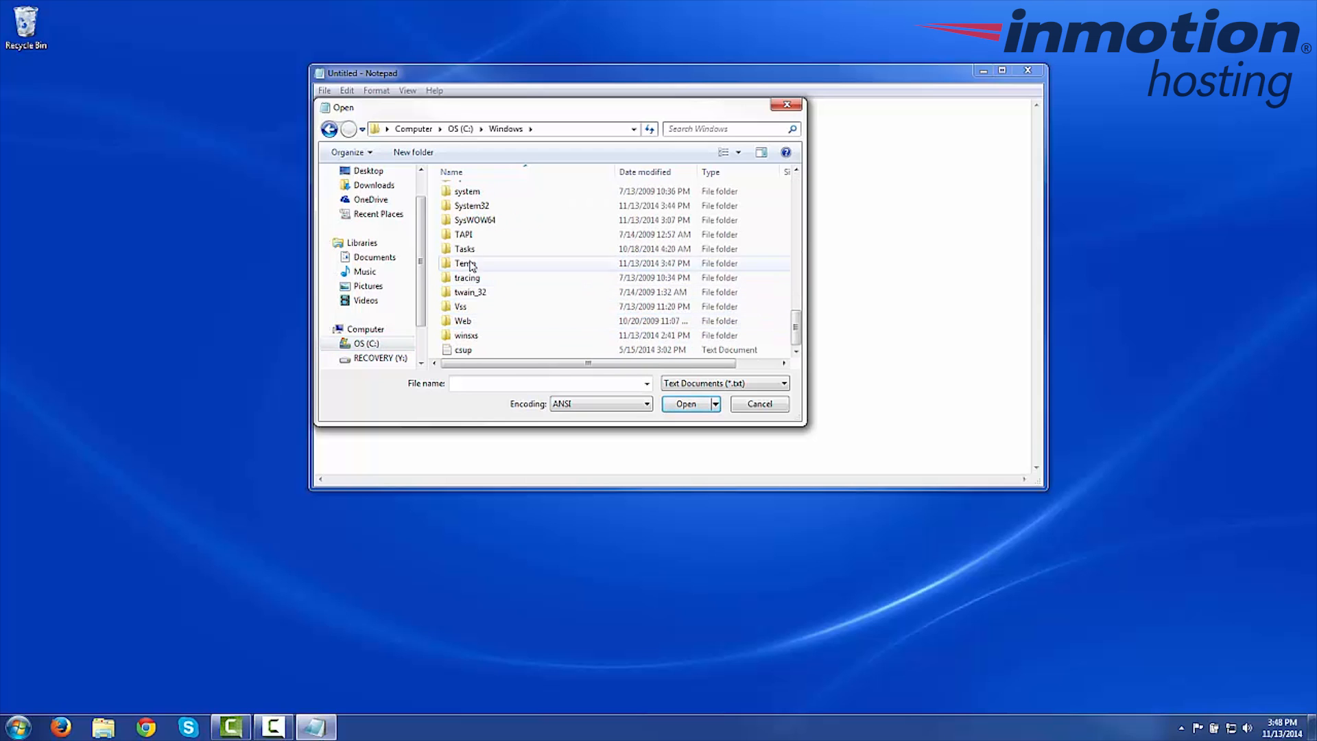
double_click(471, 206)
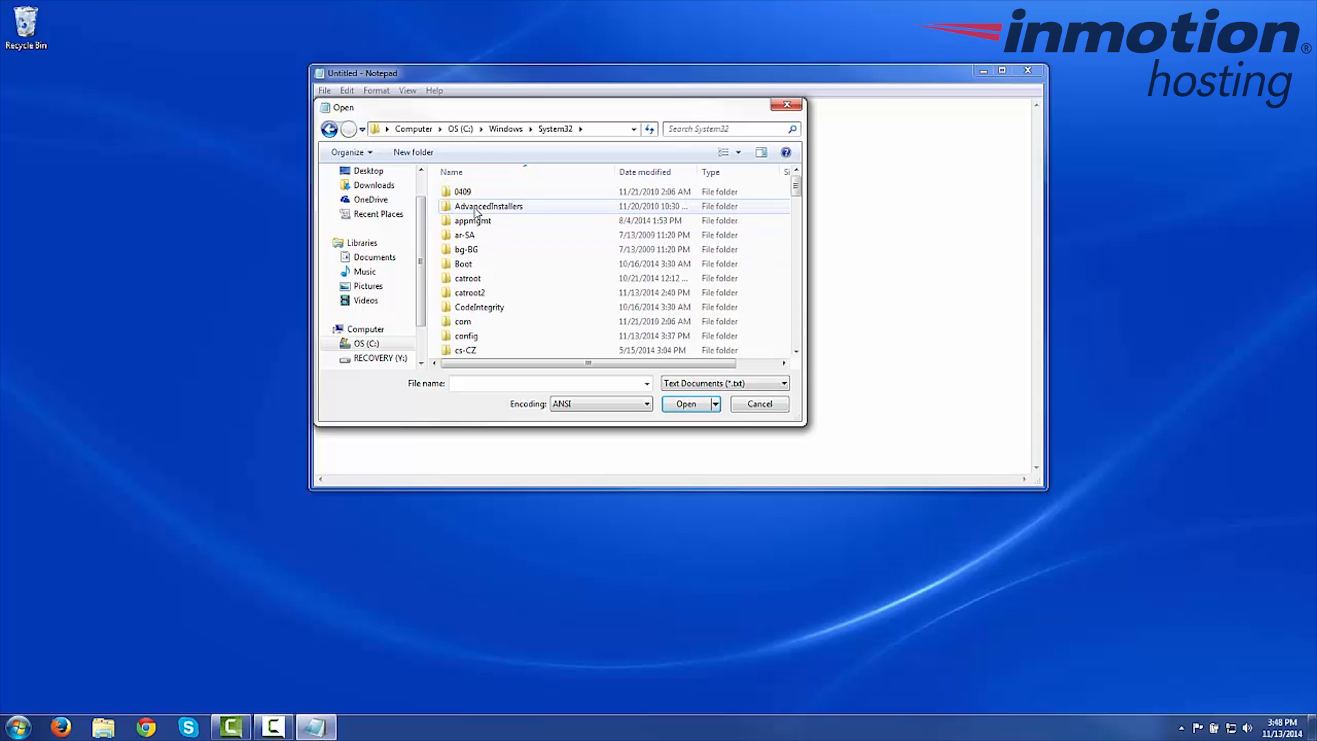
scroll("down", 3)
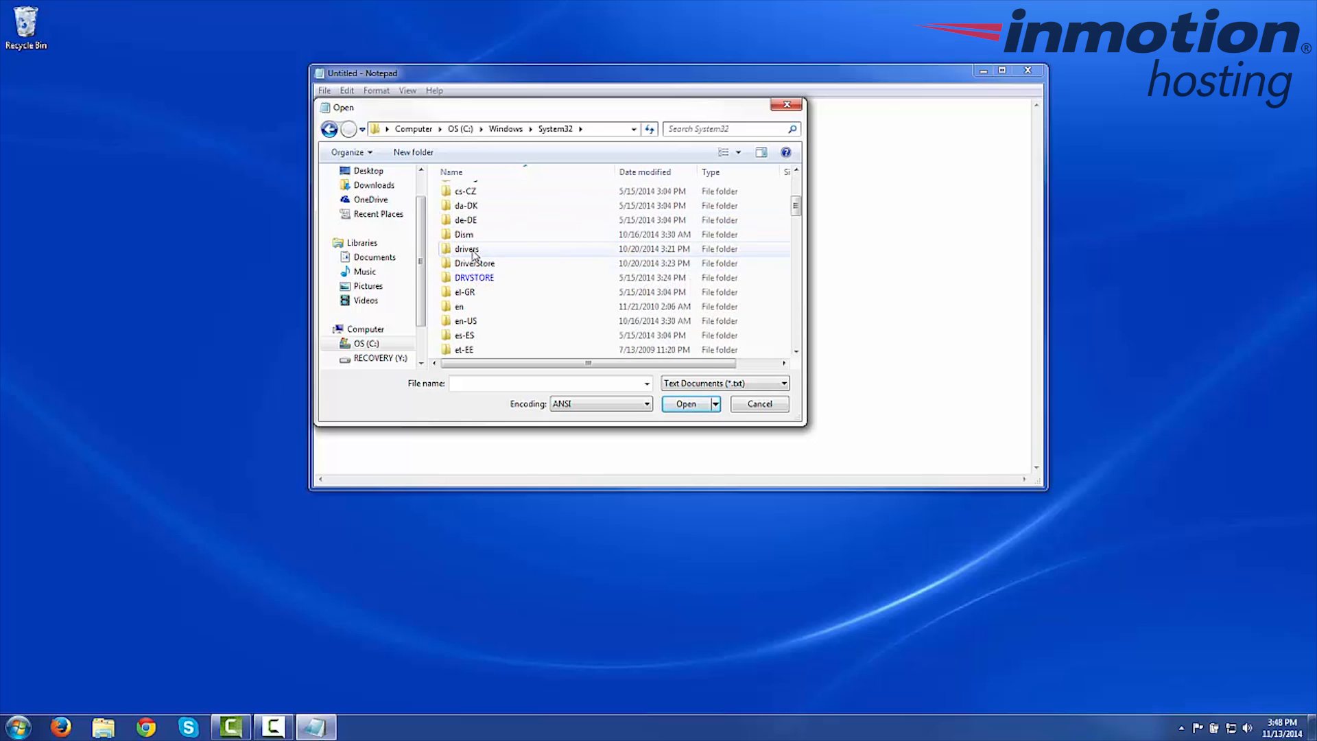
double_click(467, 248)
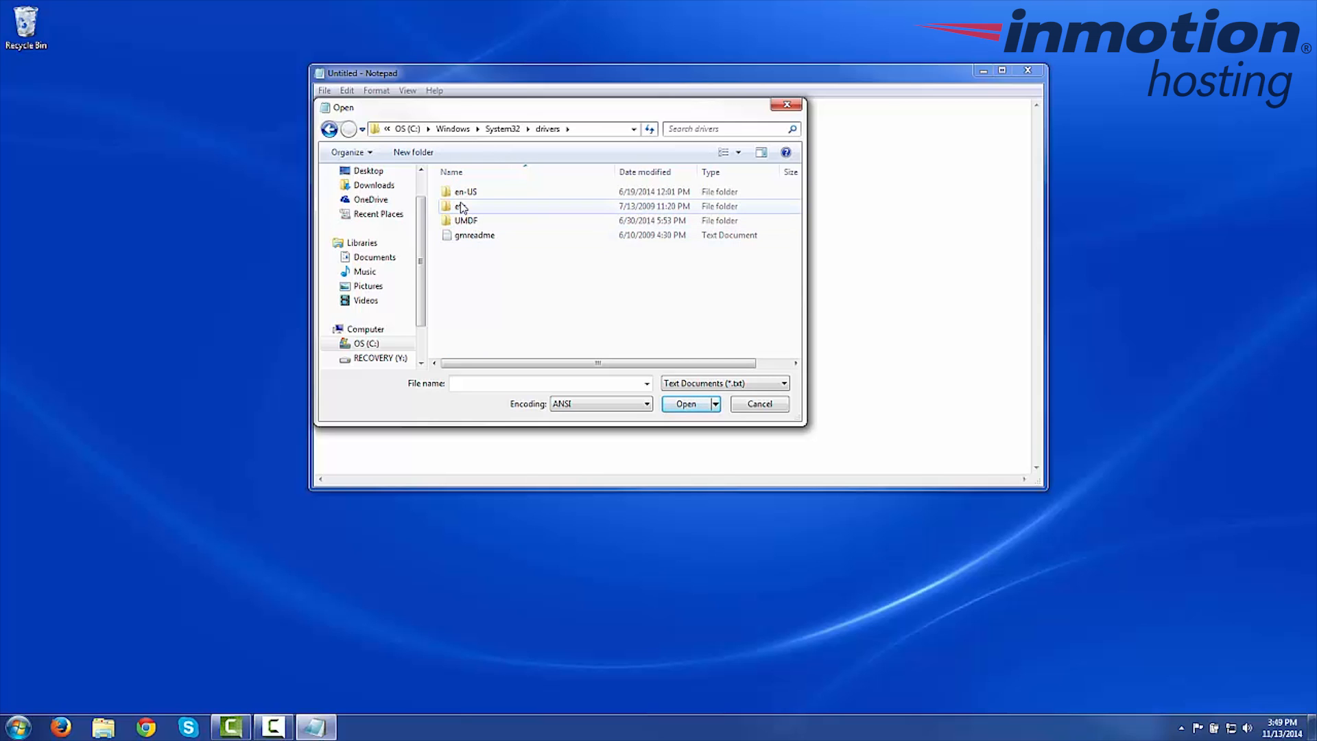
double_click(464, 206)
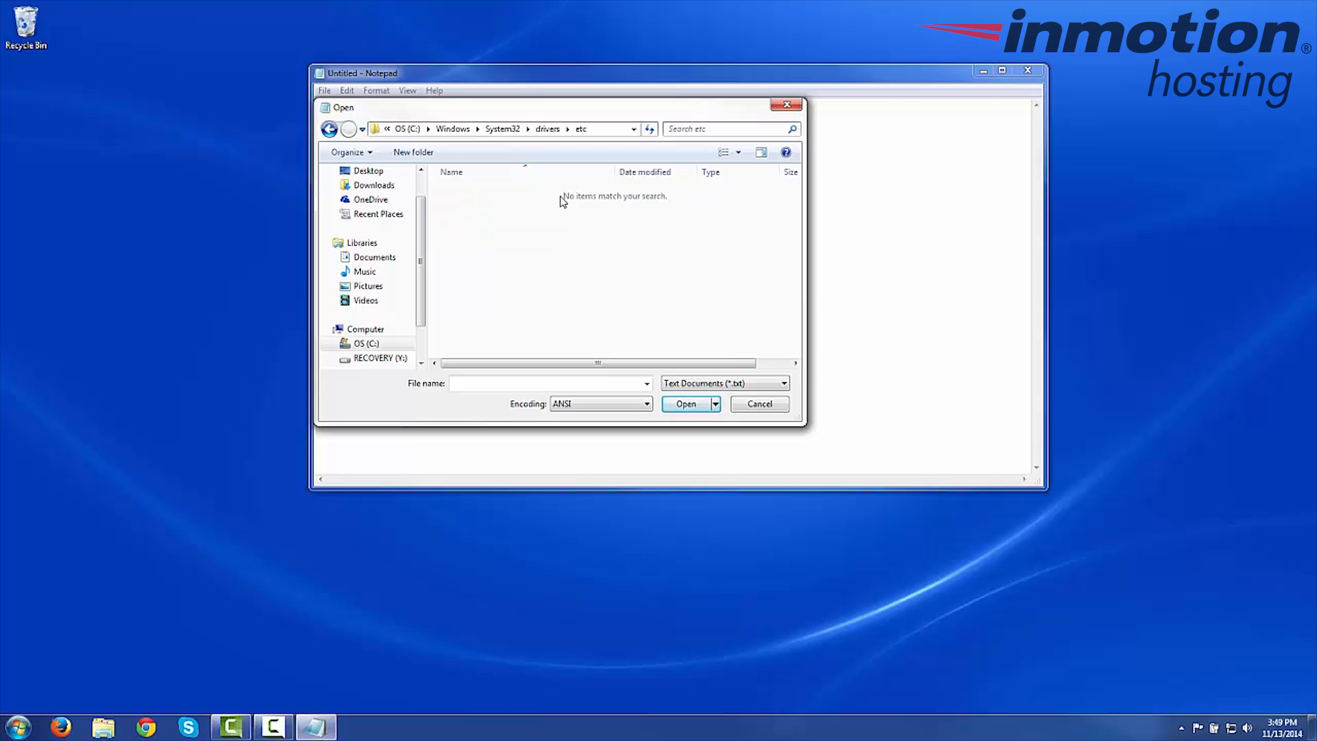
mouse_move(683, 362)
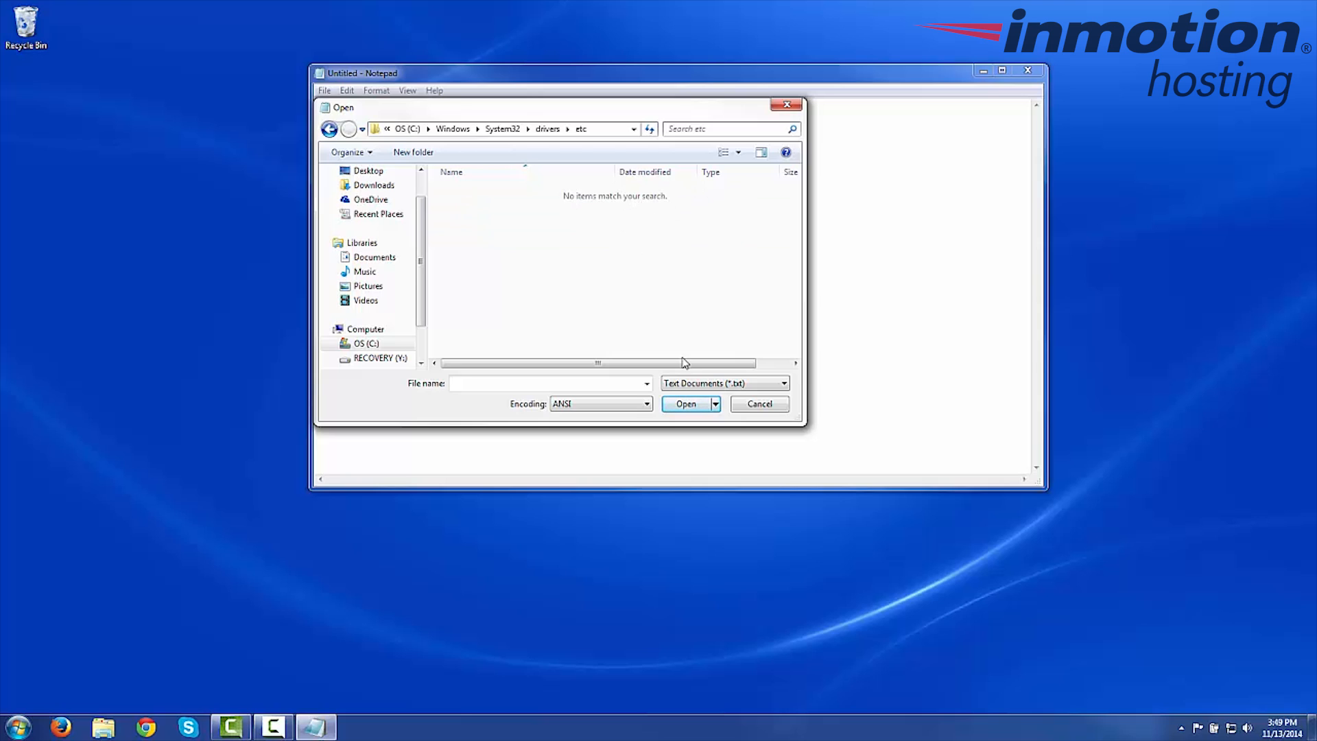
- Show All Files in the etc folder and load the hosts file into Notepad
left_click(782, 384)
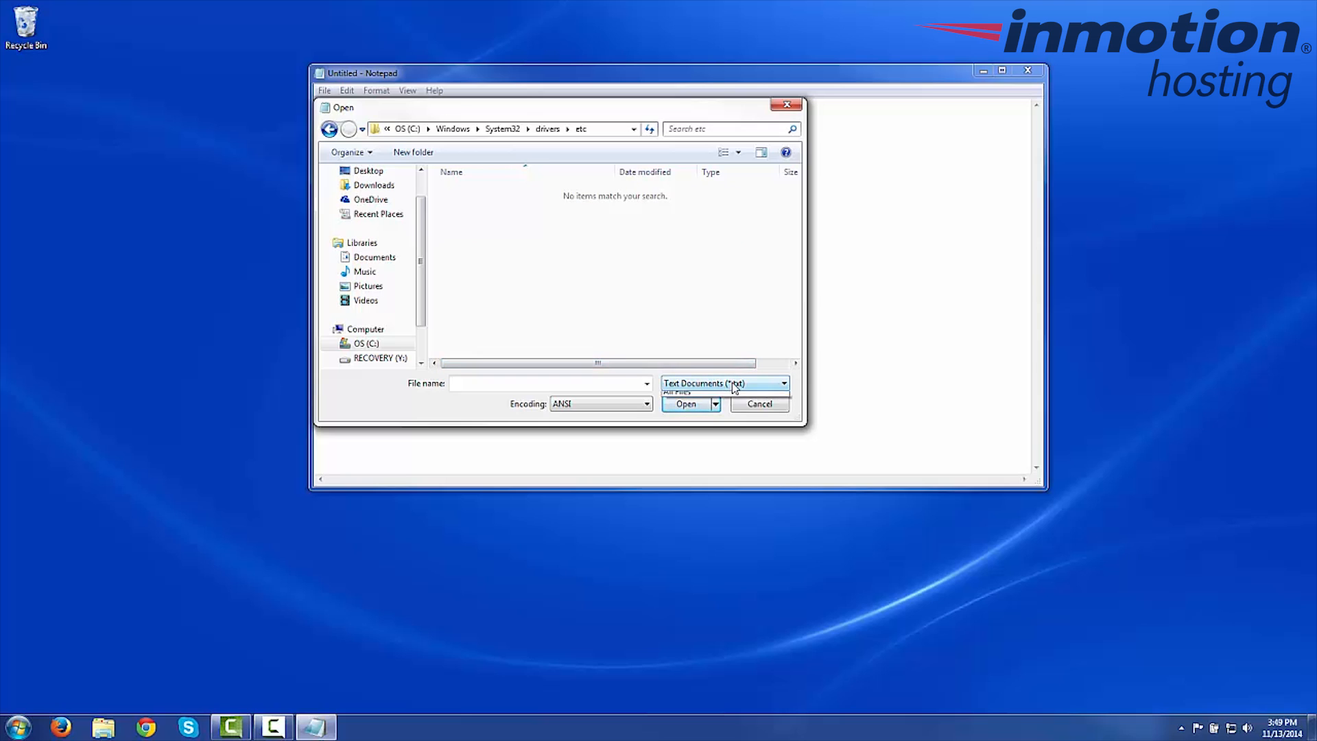
left_click(782, 382)
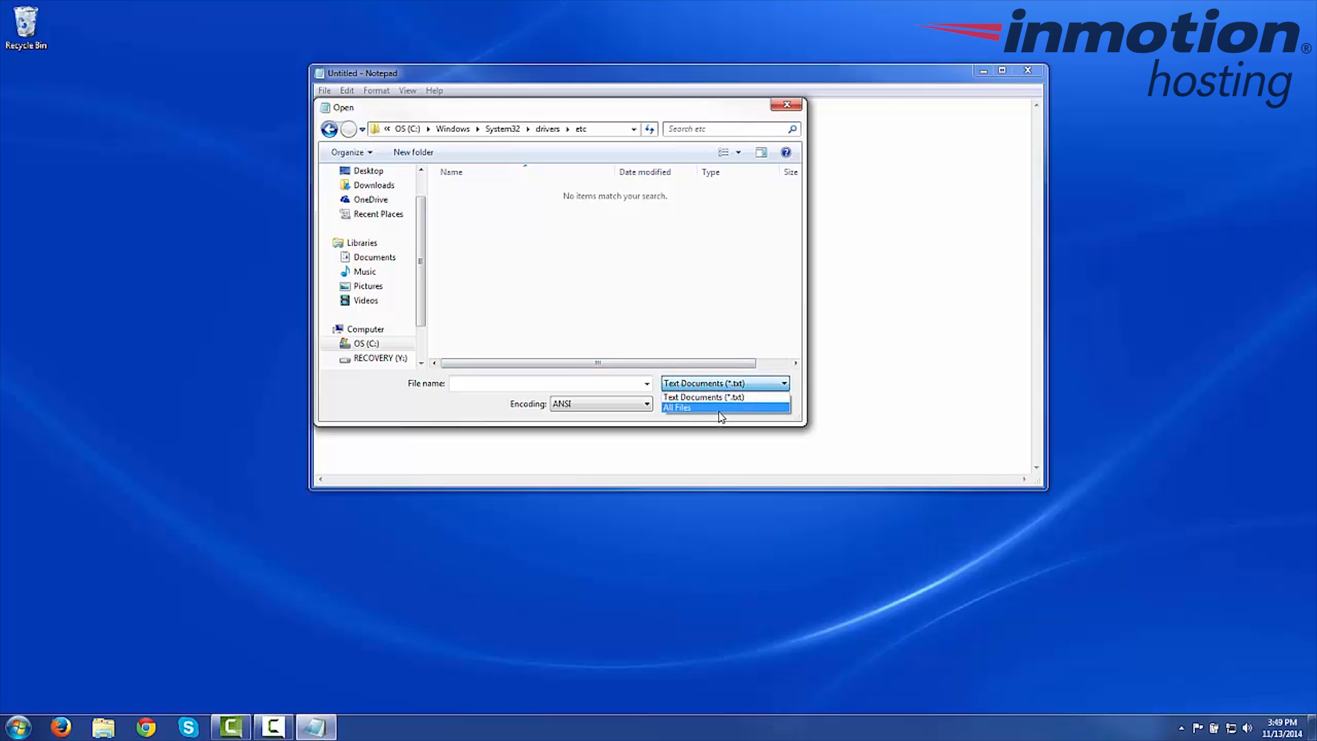
left_click(679, 408)
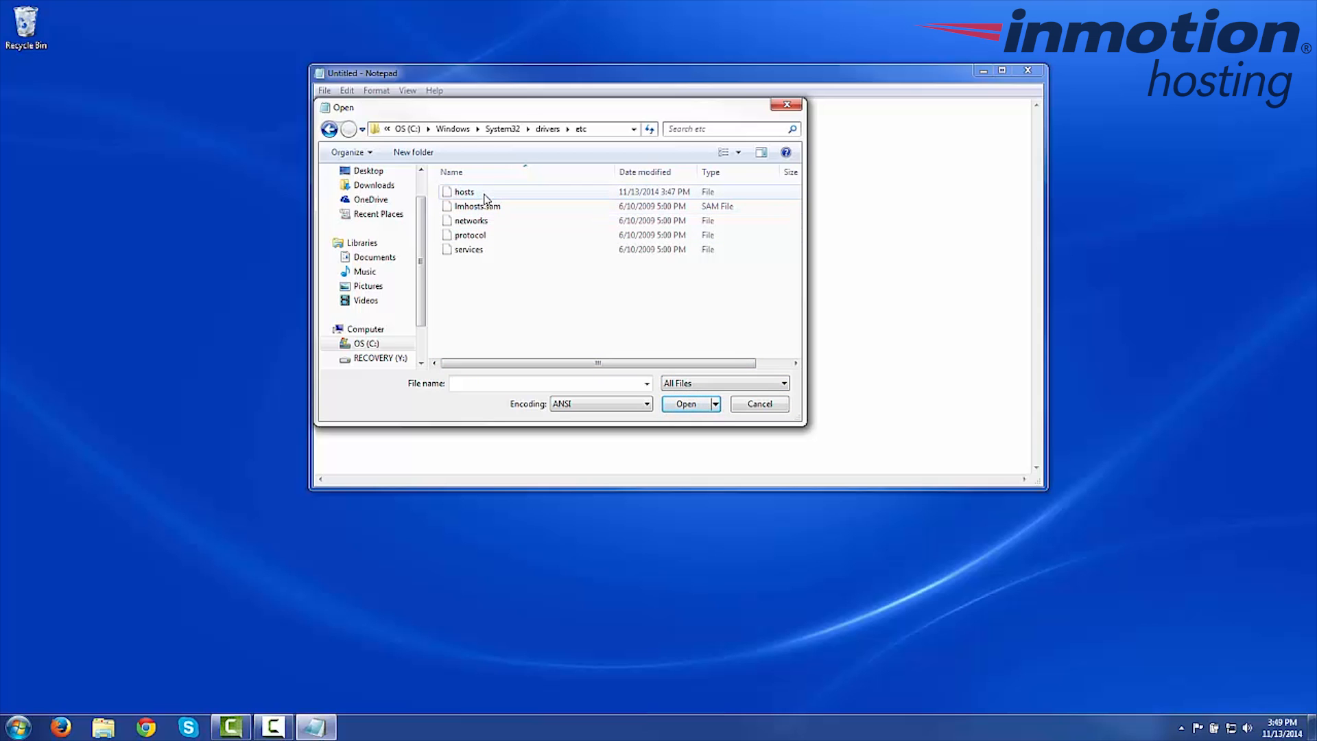
double_click(464, 191)
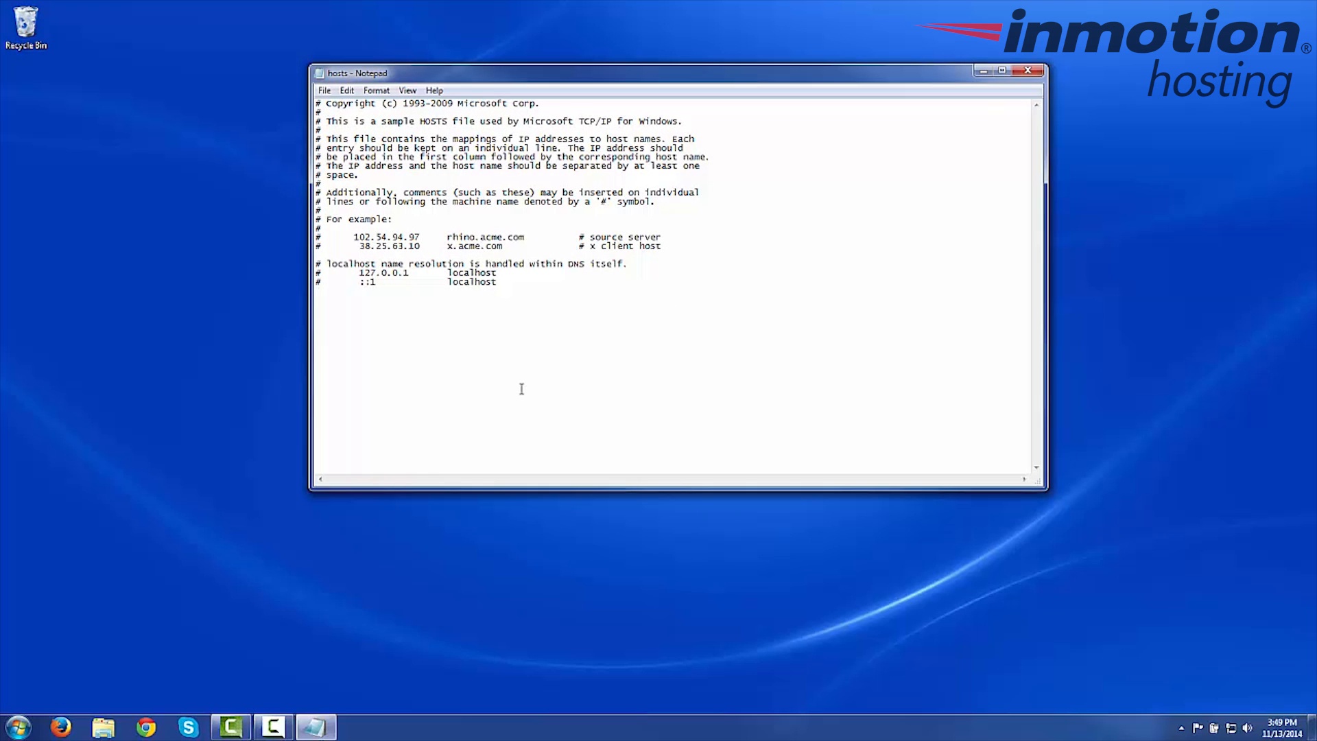
mouse_move(425, 327)
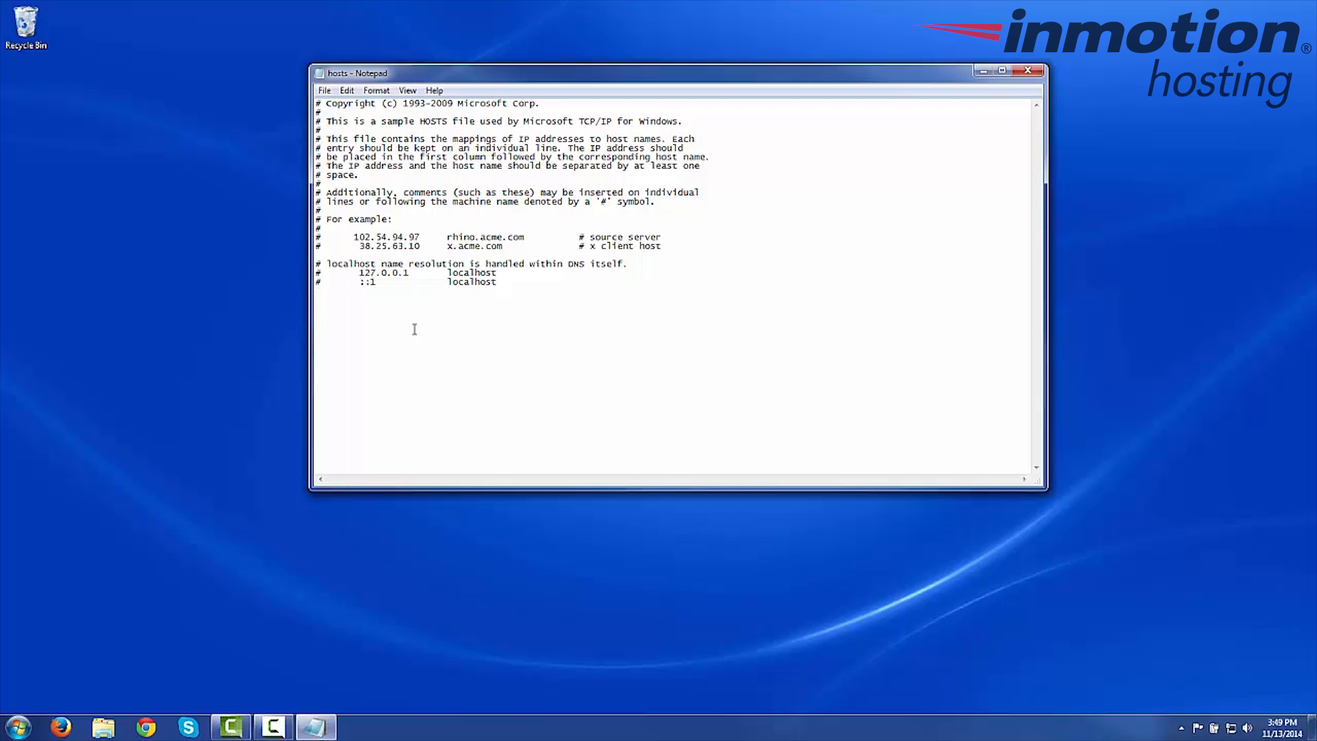
- Add the line '123.45.67.89 example.com' below the localhost entries
type("123")
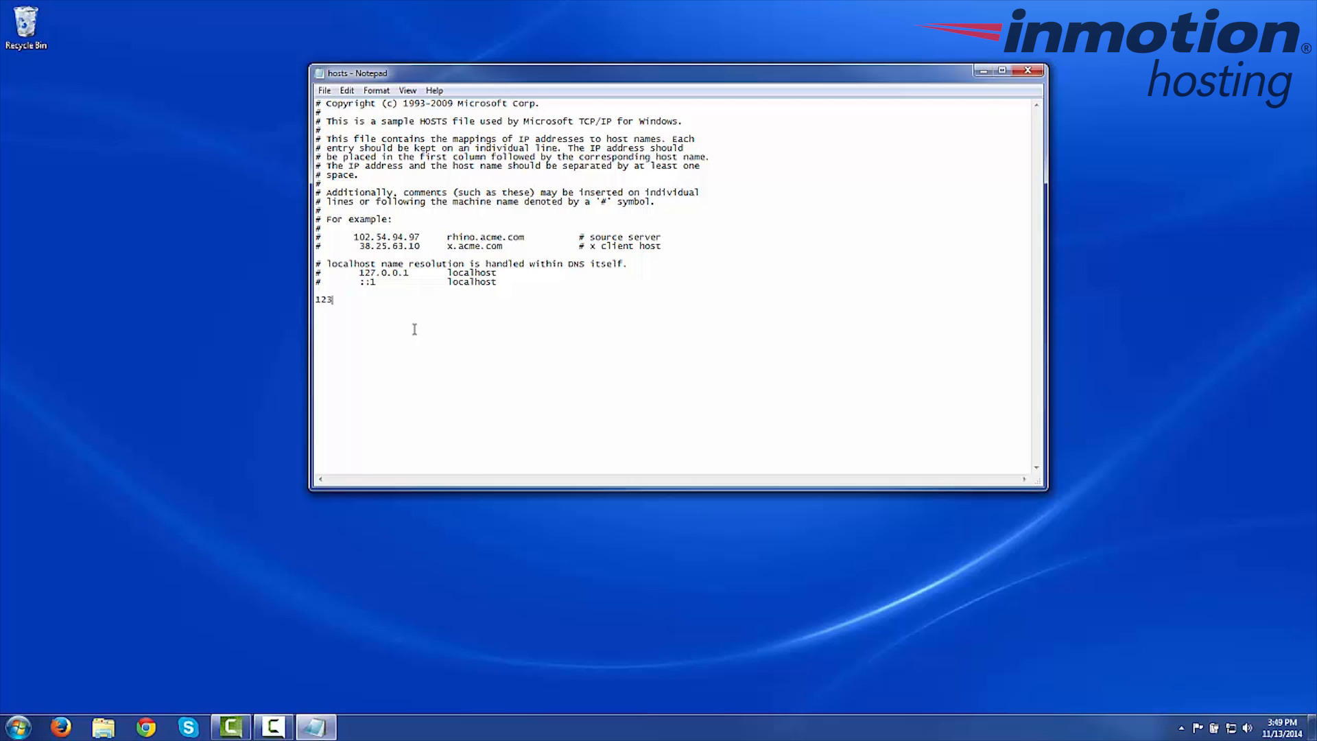
type(".45")
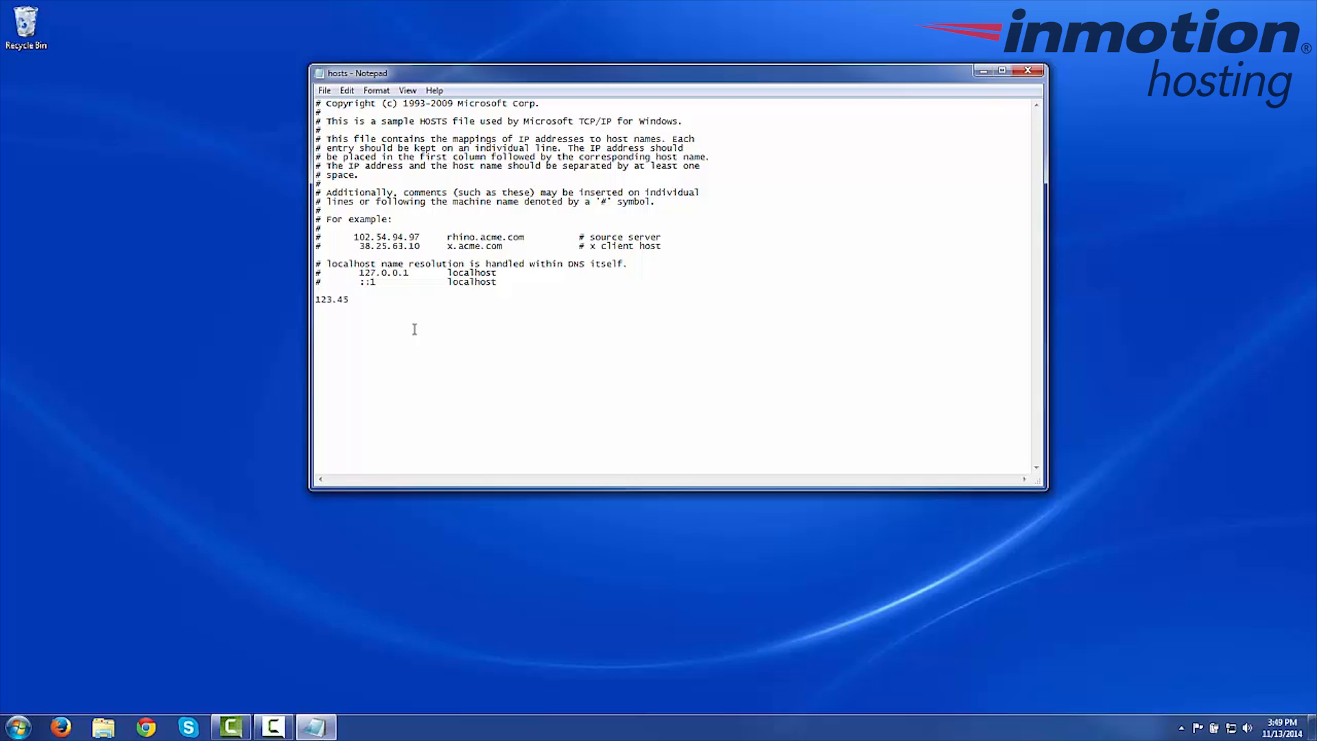
type(".67.89")
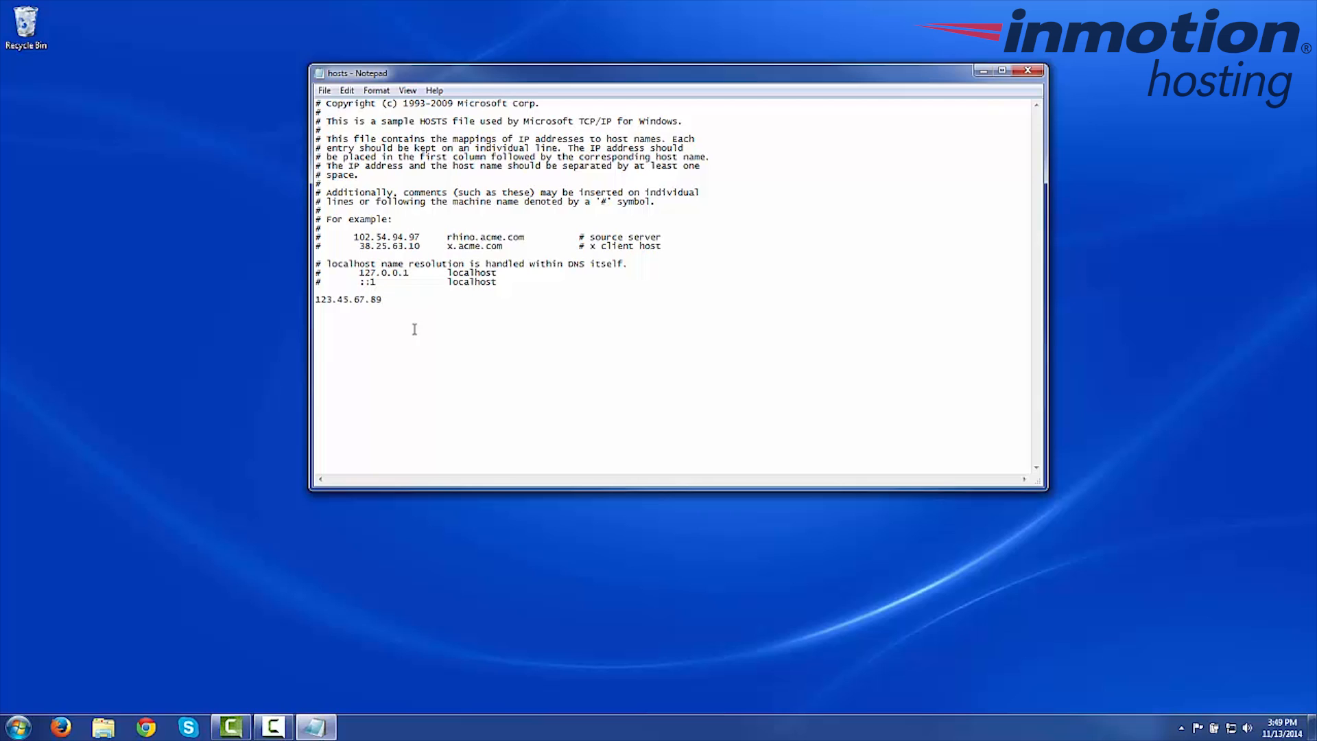
type("\" \"")
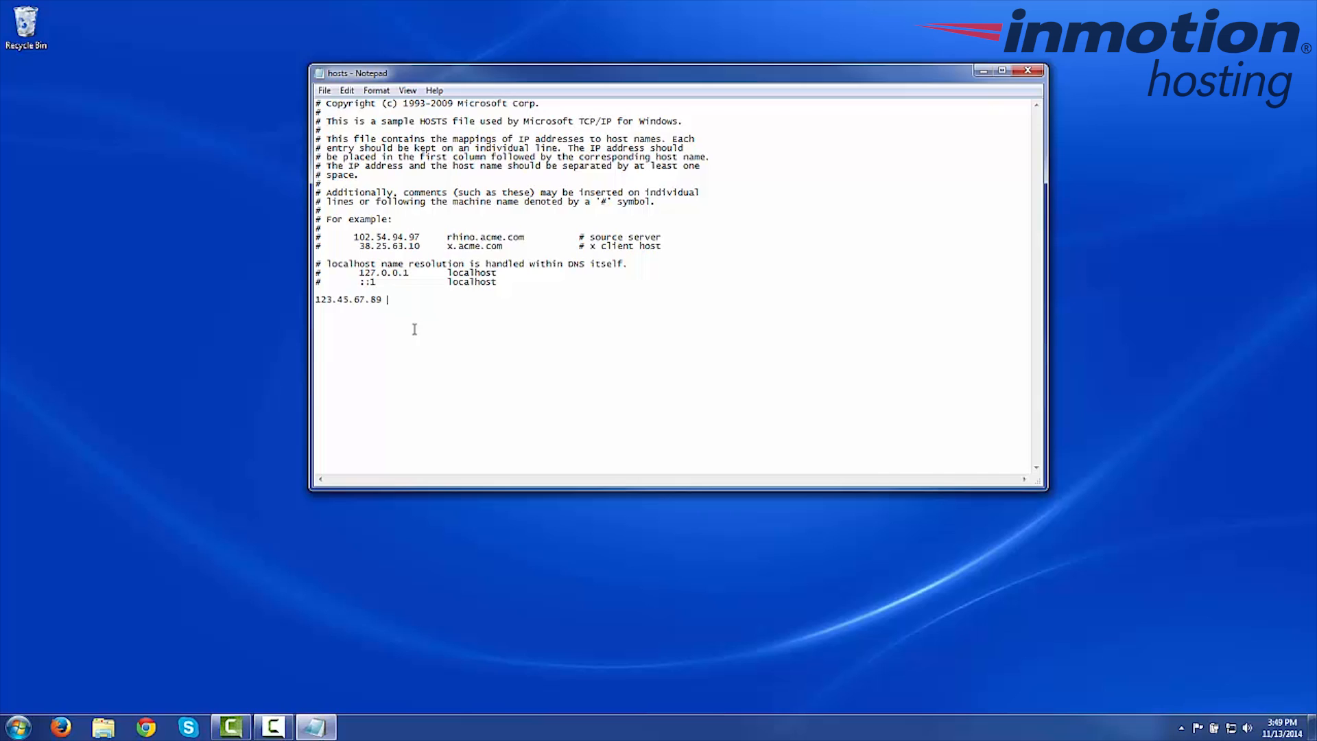
type("example")
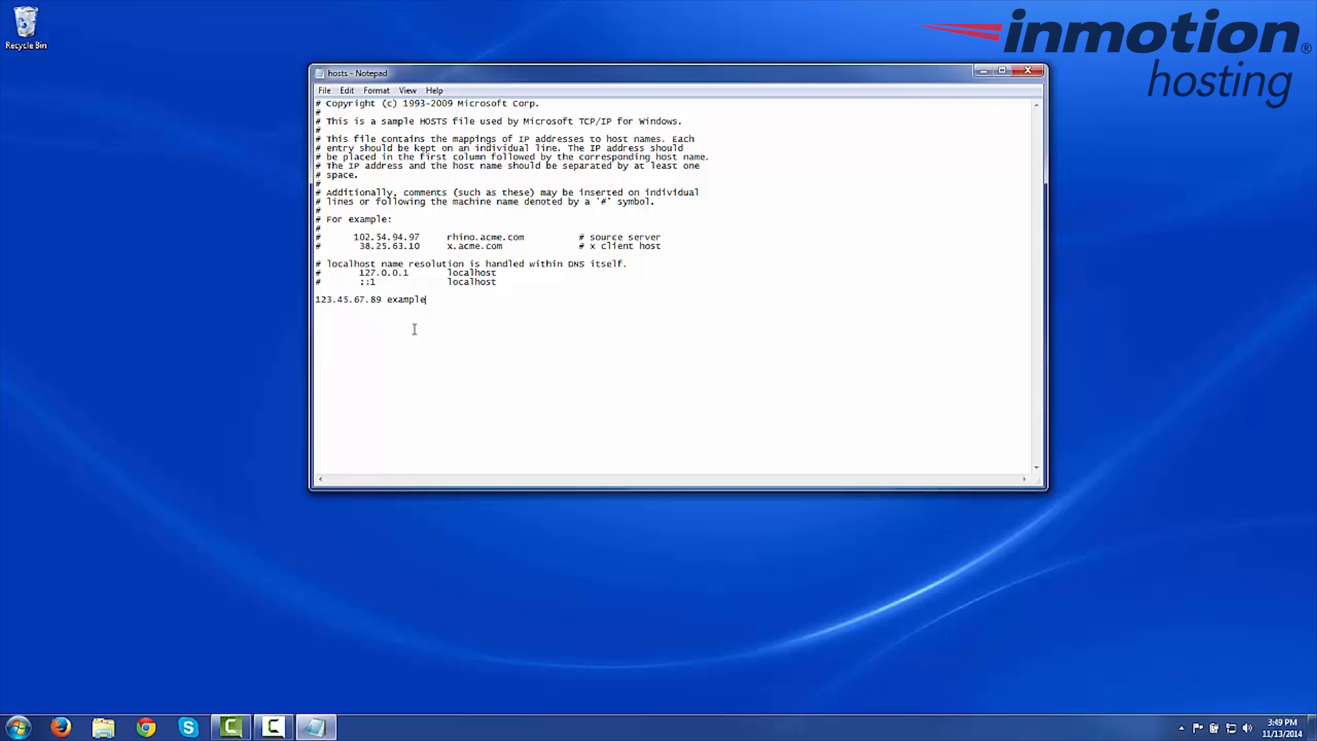
type(".com")
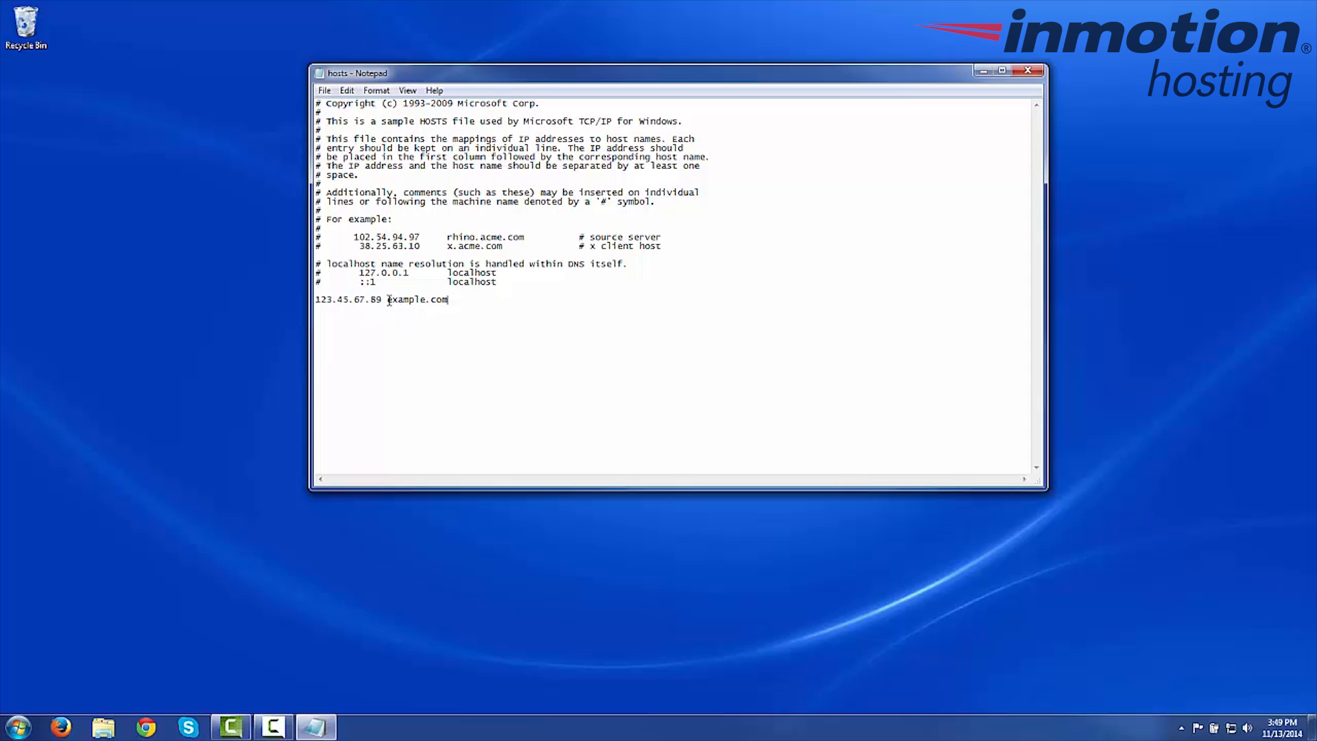
double_click(415, 299)
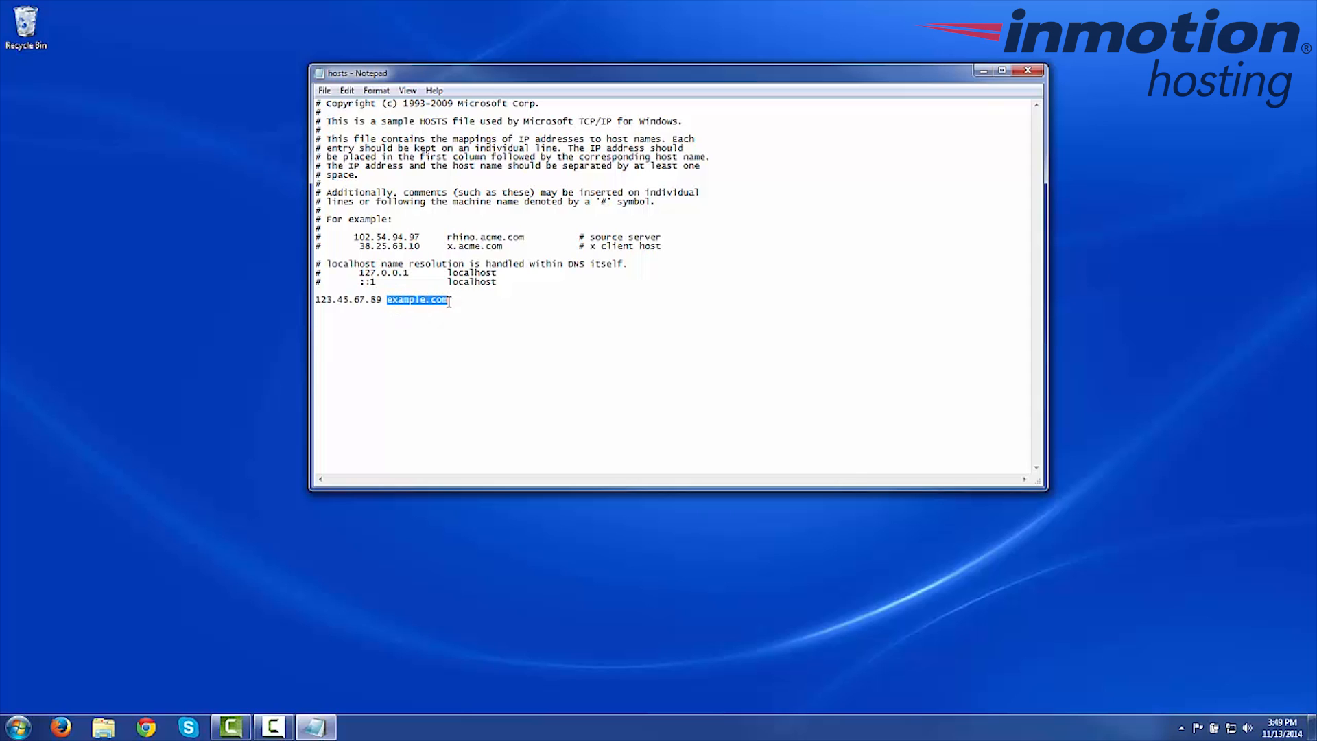
left_click(380, 299)
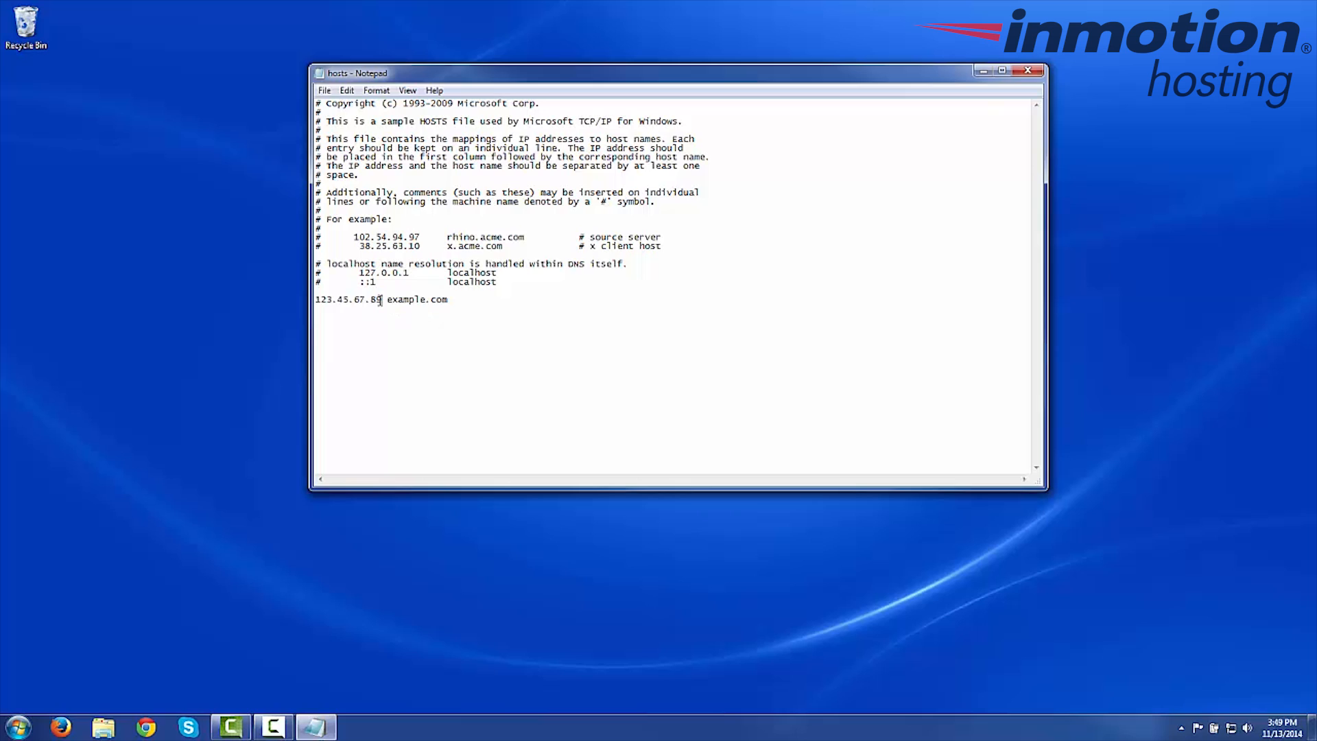
left_click_drag(383, 299, 315, 299)
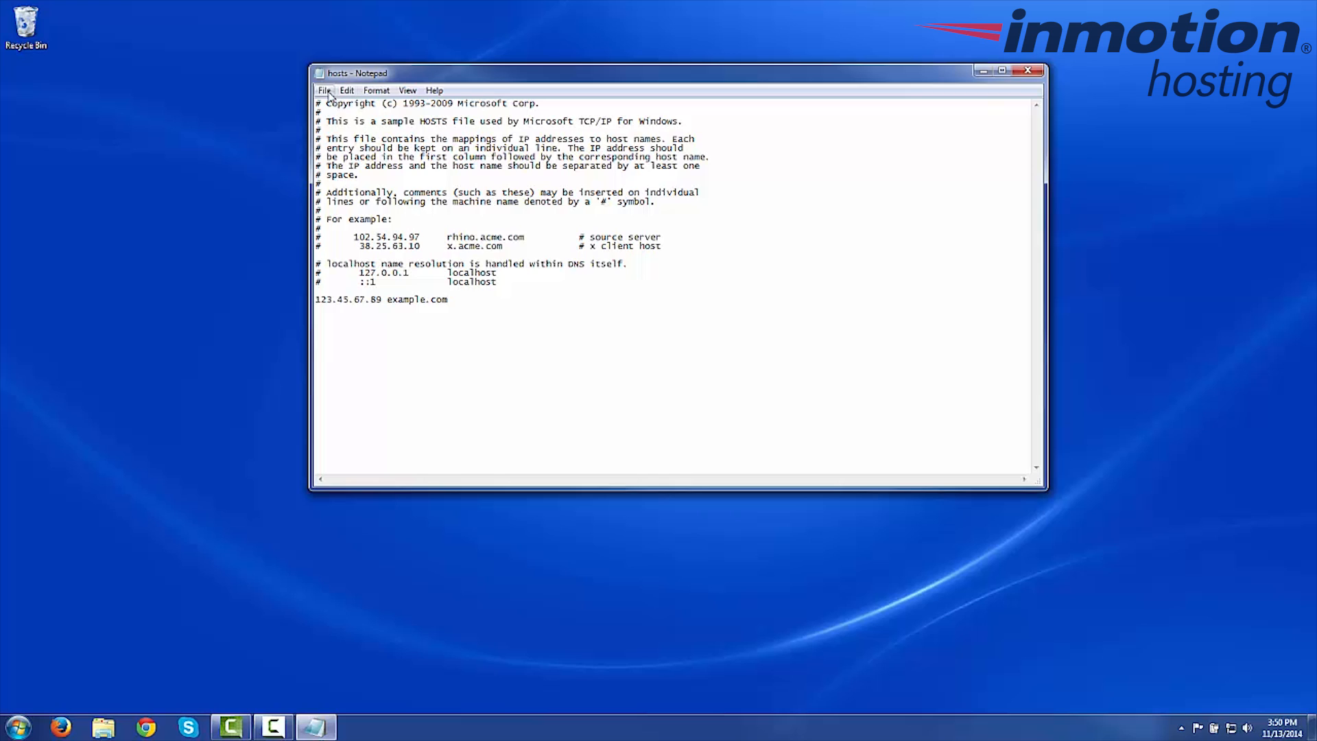
- Save the edited hosts file in place via File > Save
triple_click(378, 299)
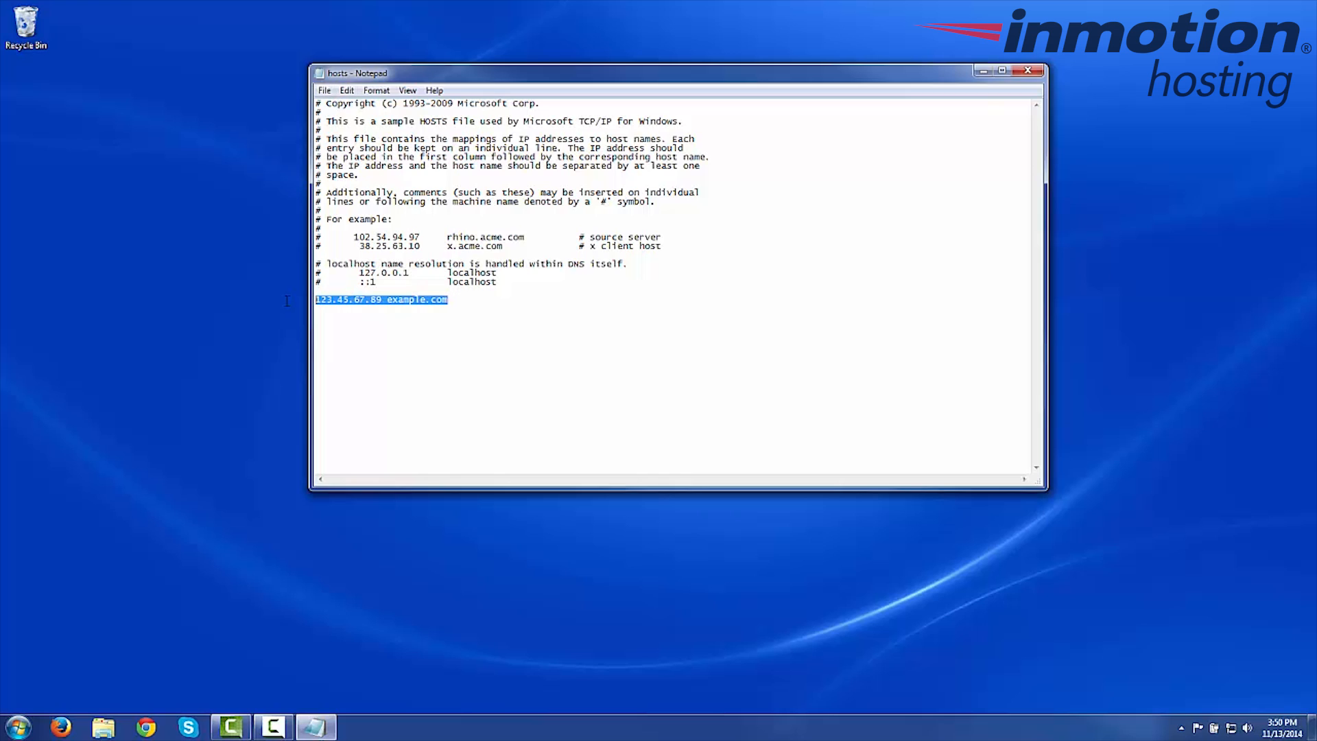
left_click(324, 91)
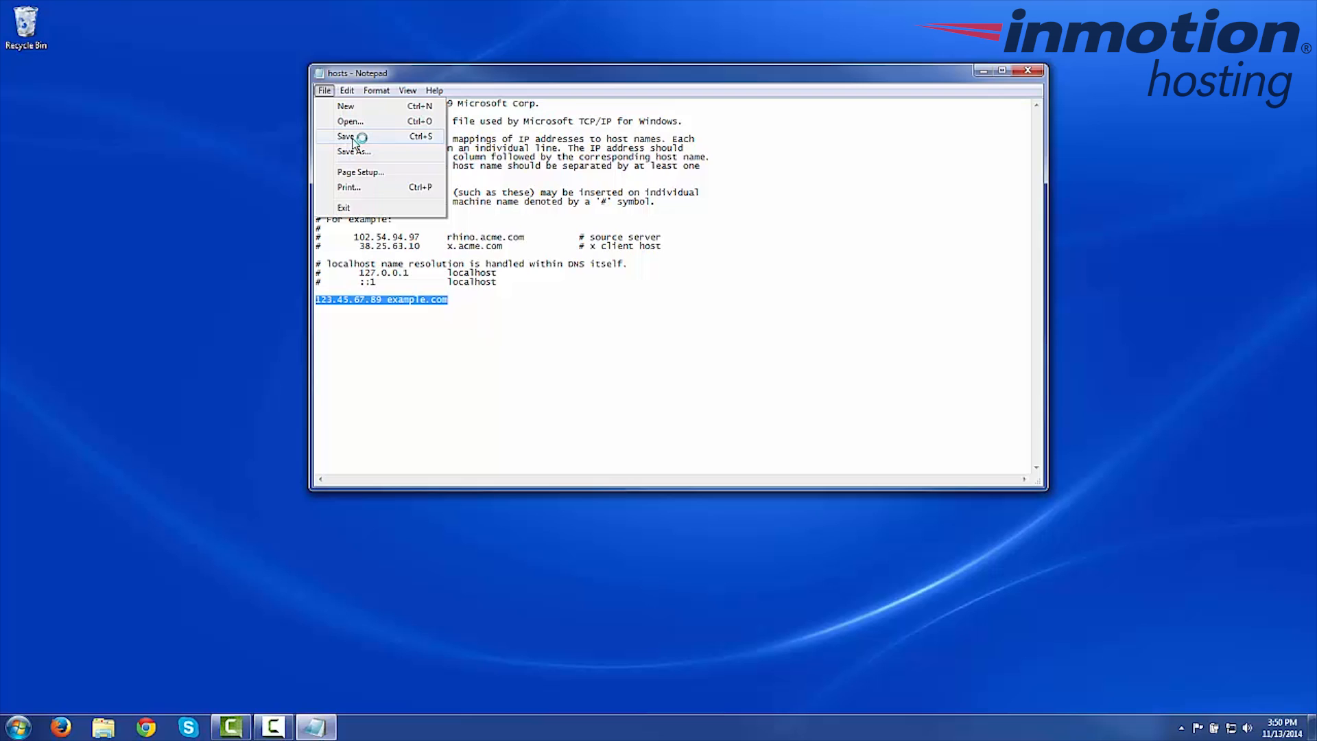
left_click(347, 136)
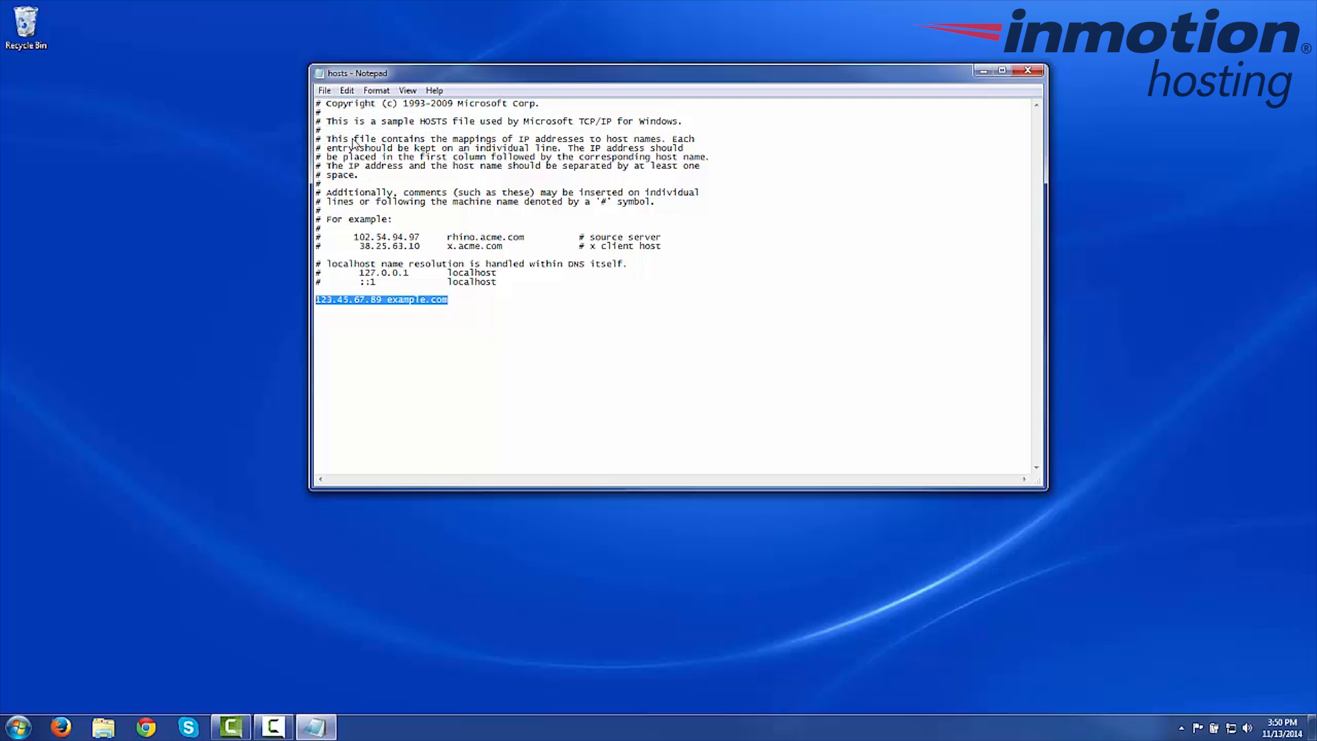
left_click(383, 299)
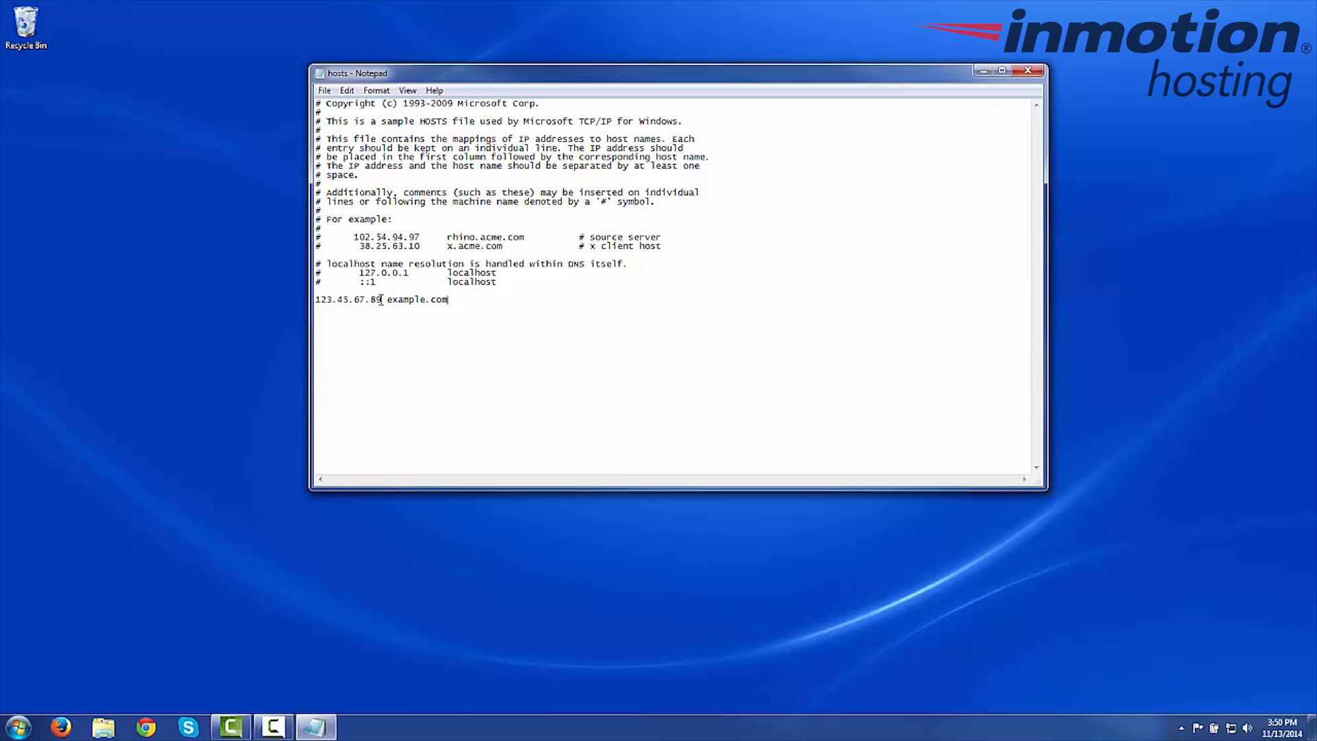